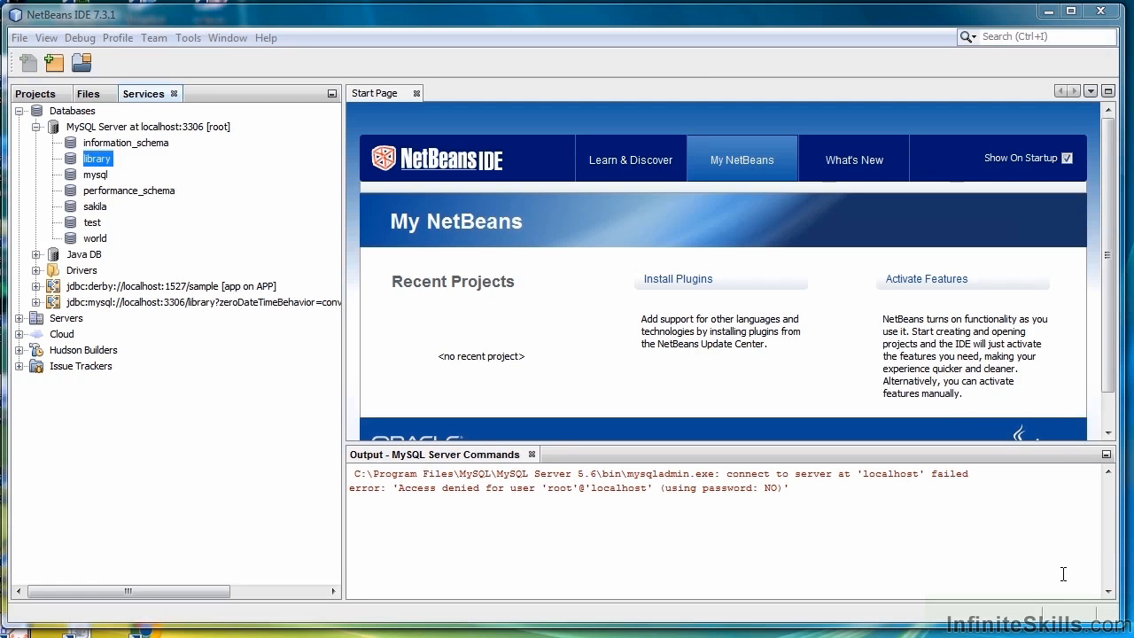
mouse_move(935, 443)
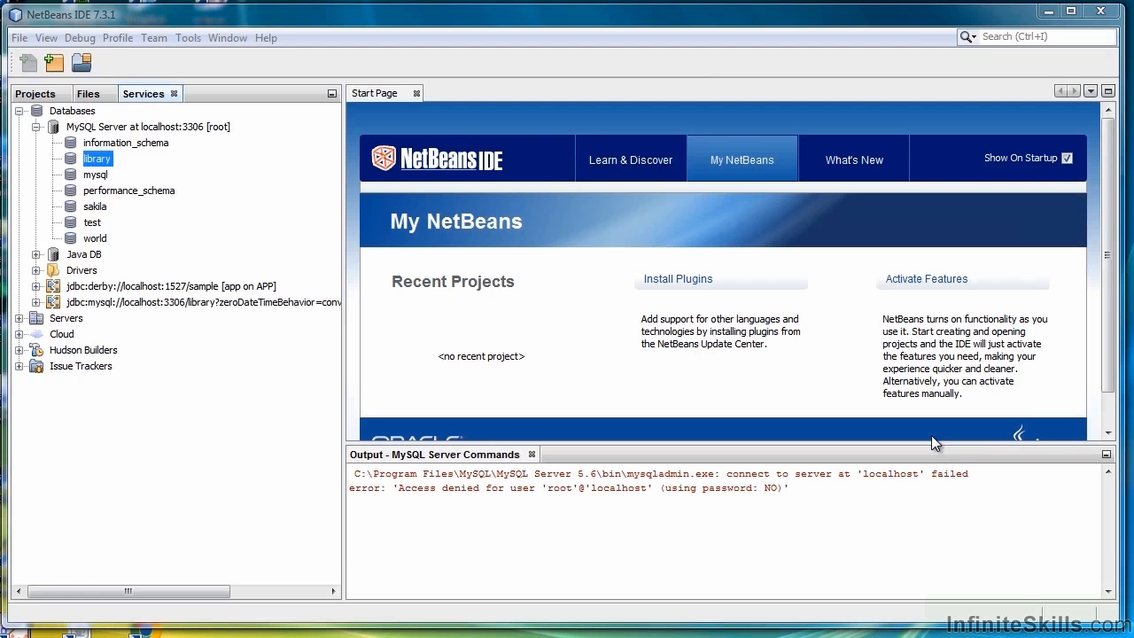
mouse_move(110, 236)
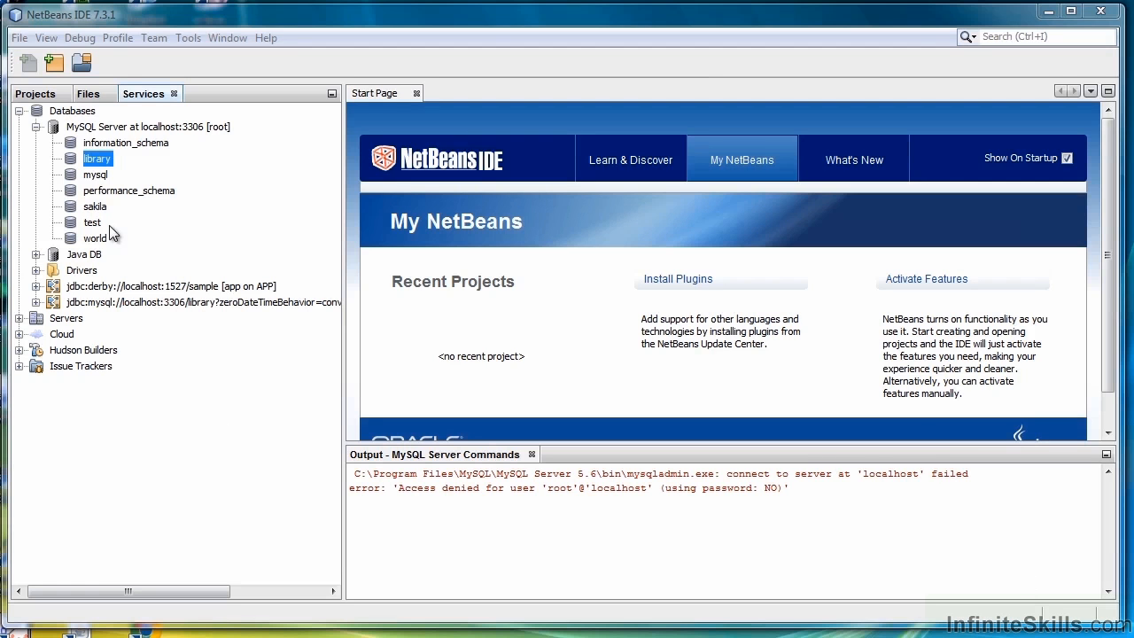
- Collapse and re-expand Databases, then collapse the MySQL Server at localhost:3306
left_click(36, 110)
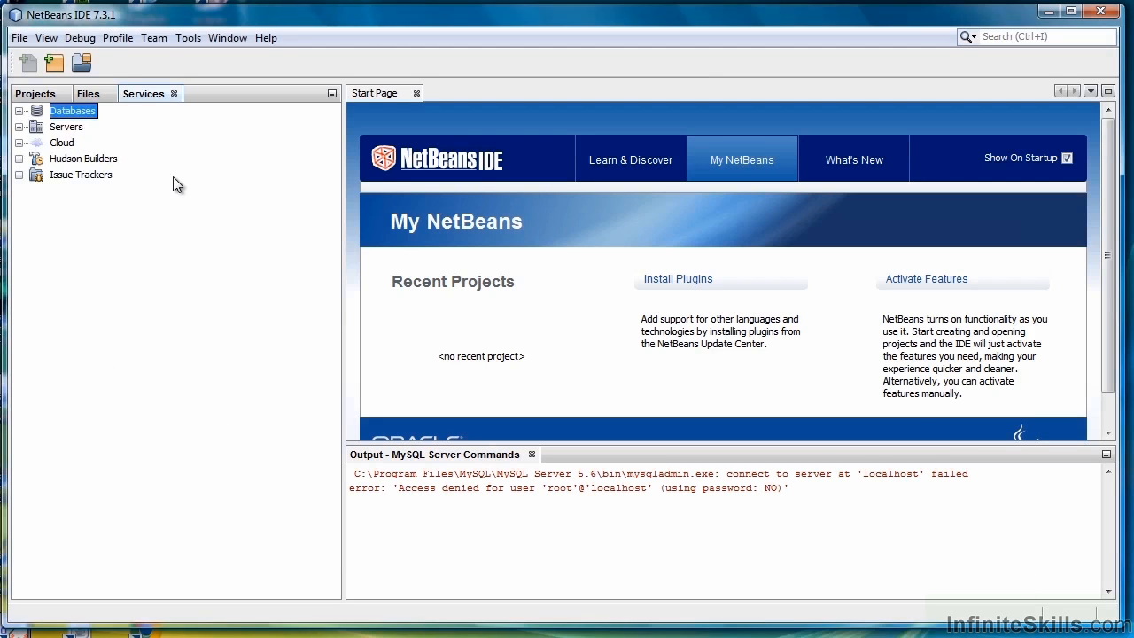
mouse_move(164, 109)
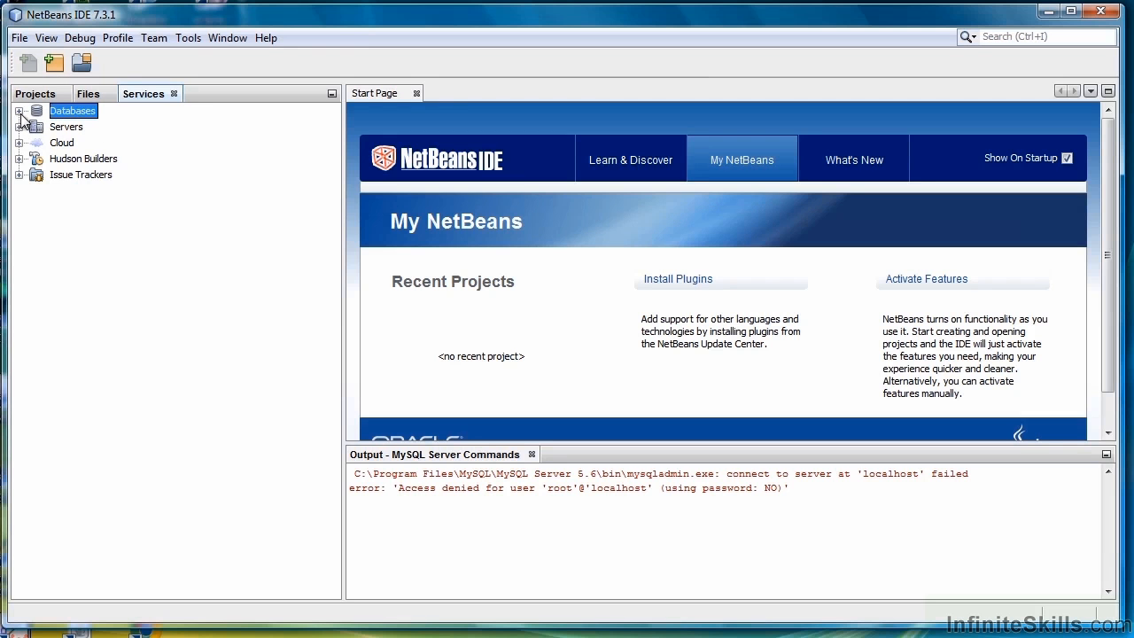
left_click(20, 110)
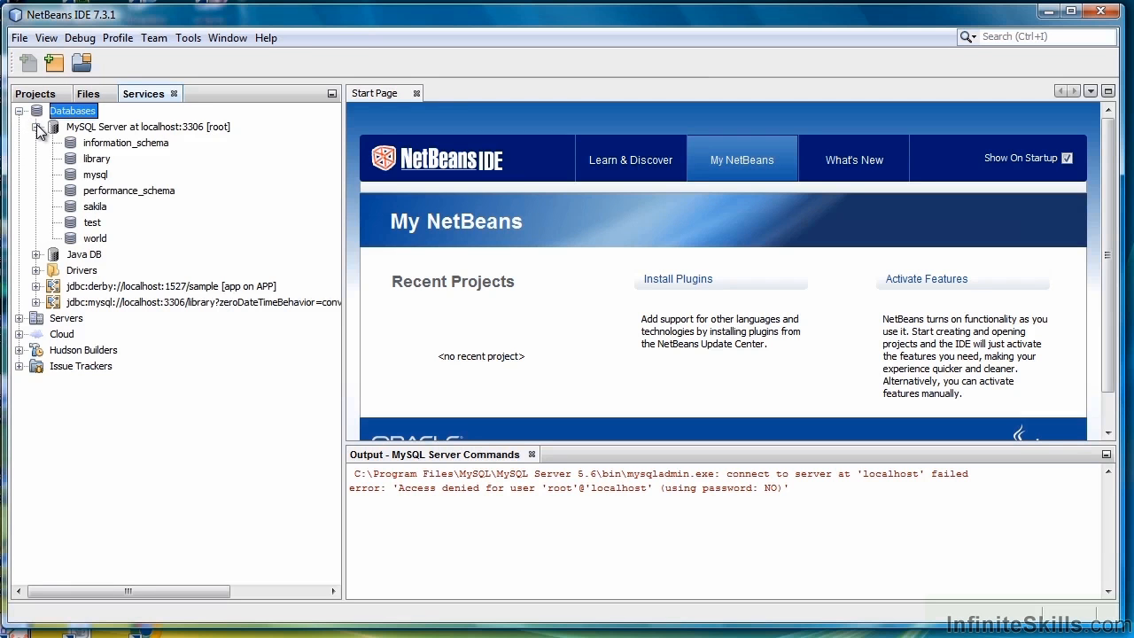
left_click(37, 127)
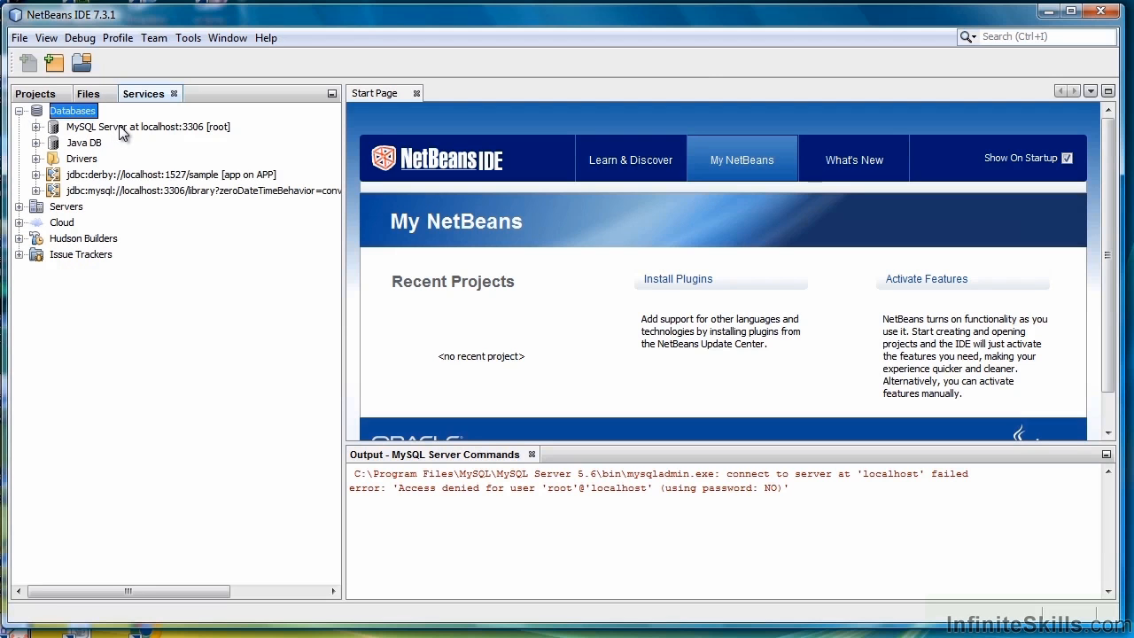
mouse_move(124, 126)
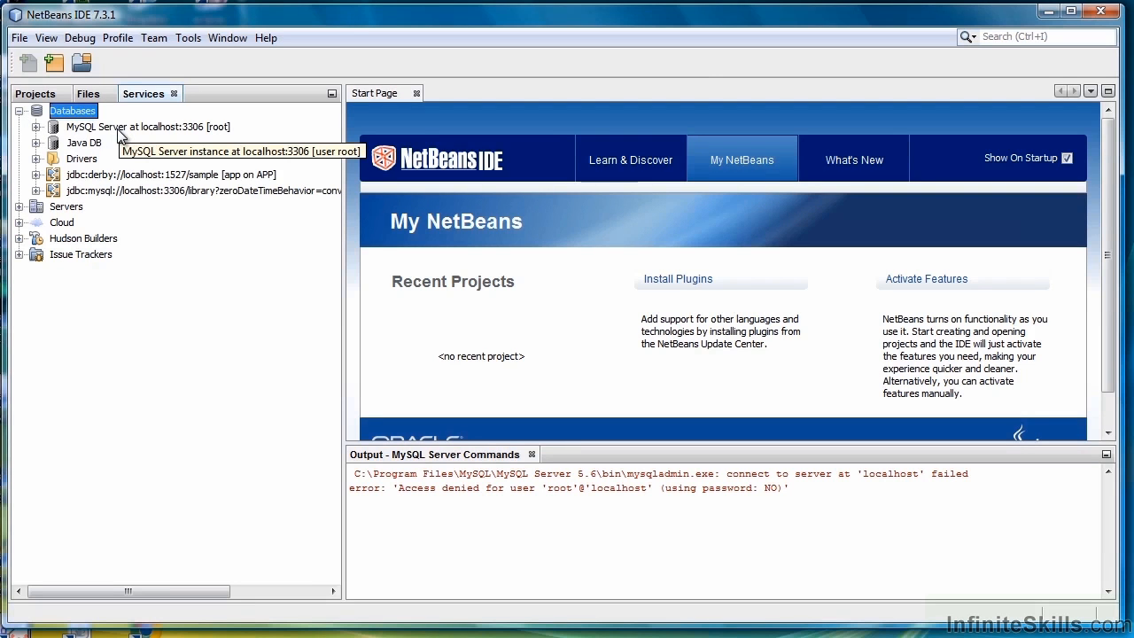
- Dismiss the MySQL server's context menu, expand the server and select the library database
right_click(149, 126)
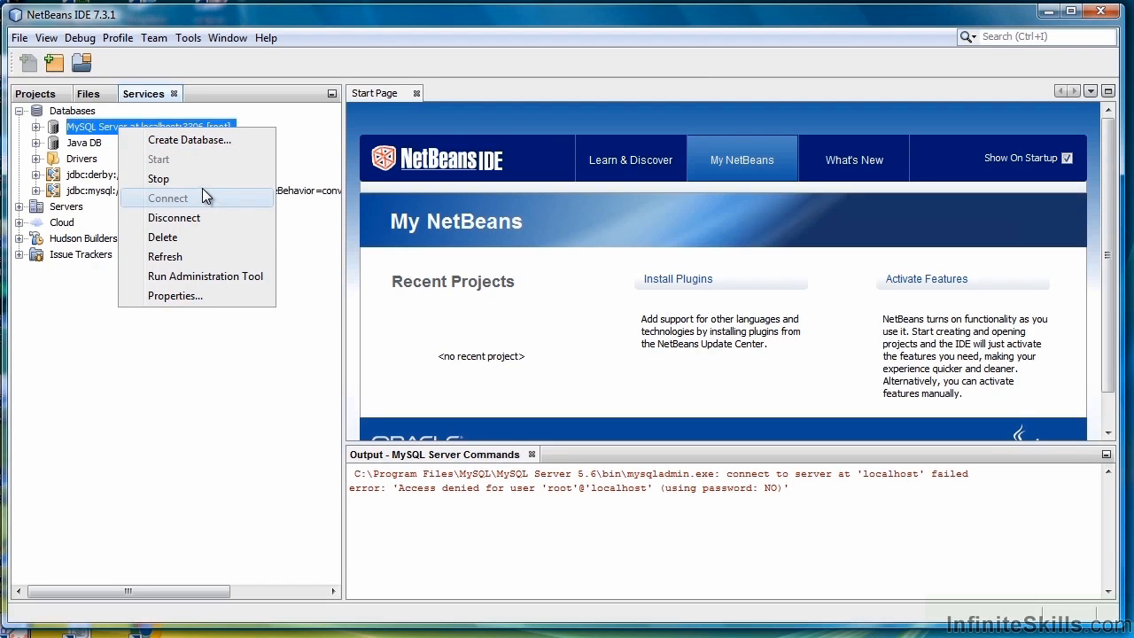
mouse_move(166, 159)
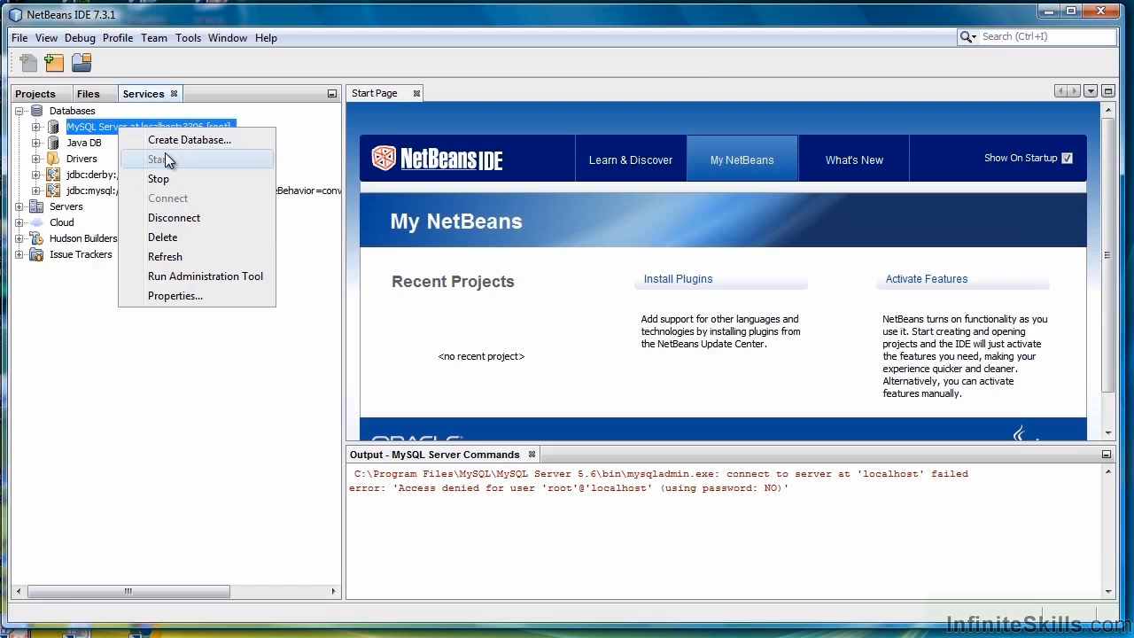
mouse_move(304, 249)
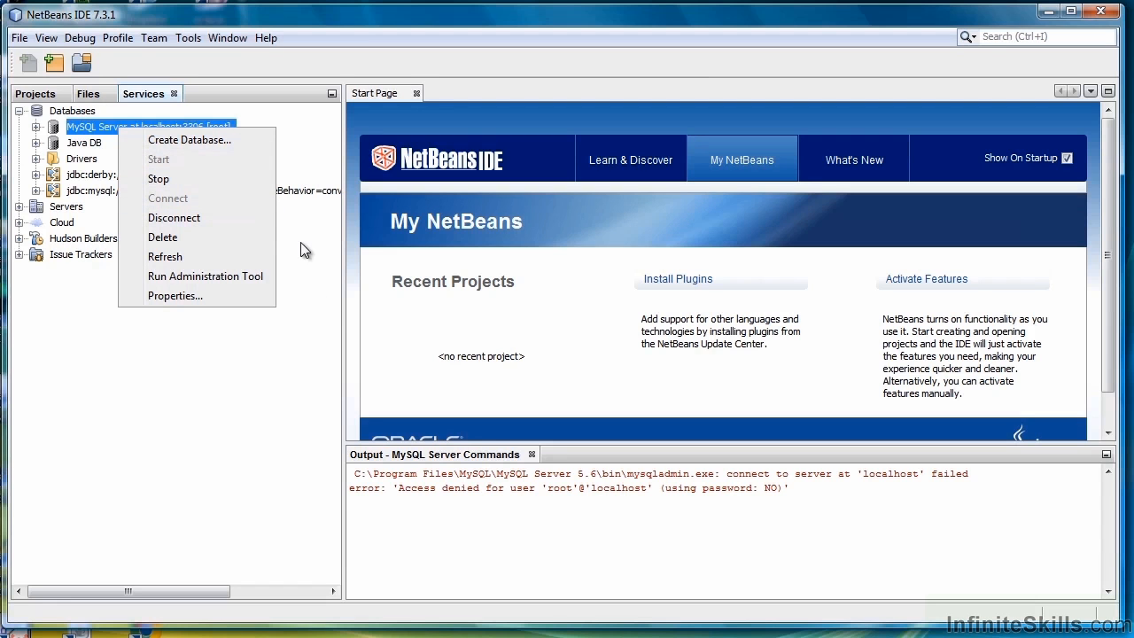
left_click(303, 276)
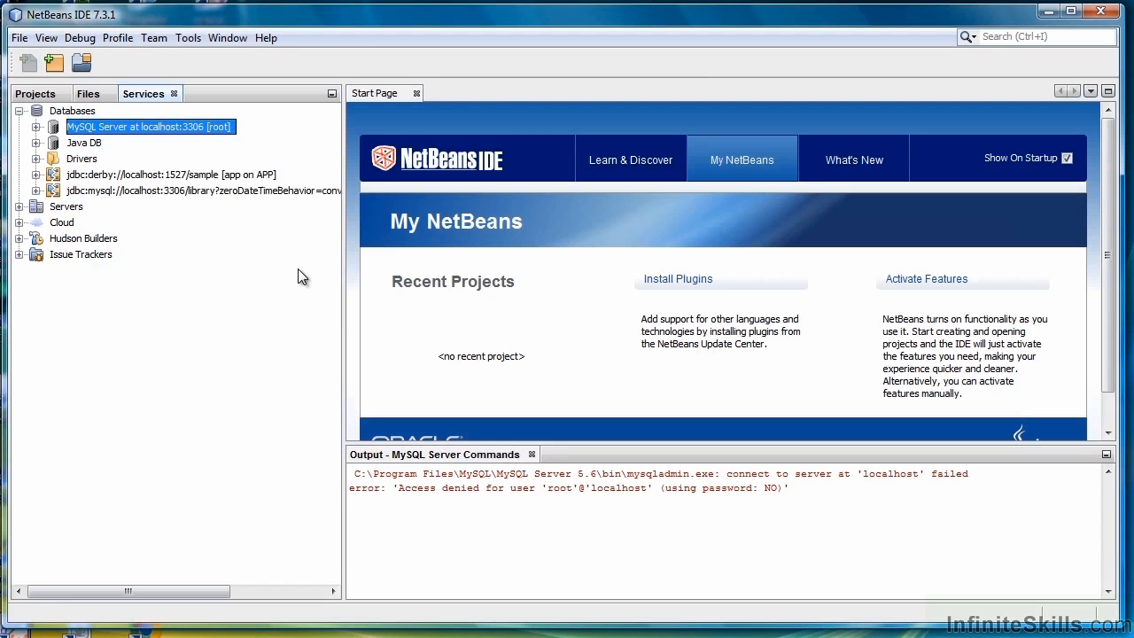
mouse_move(37, 130)
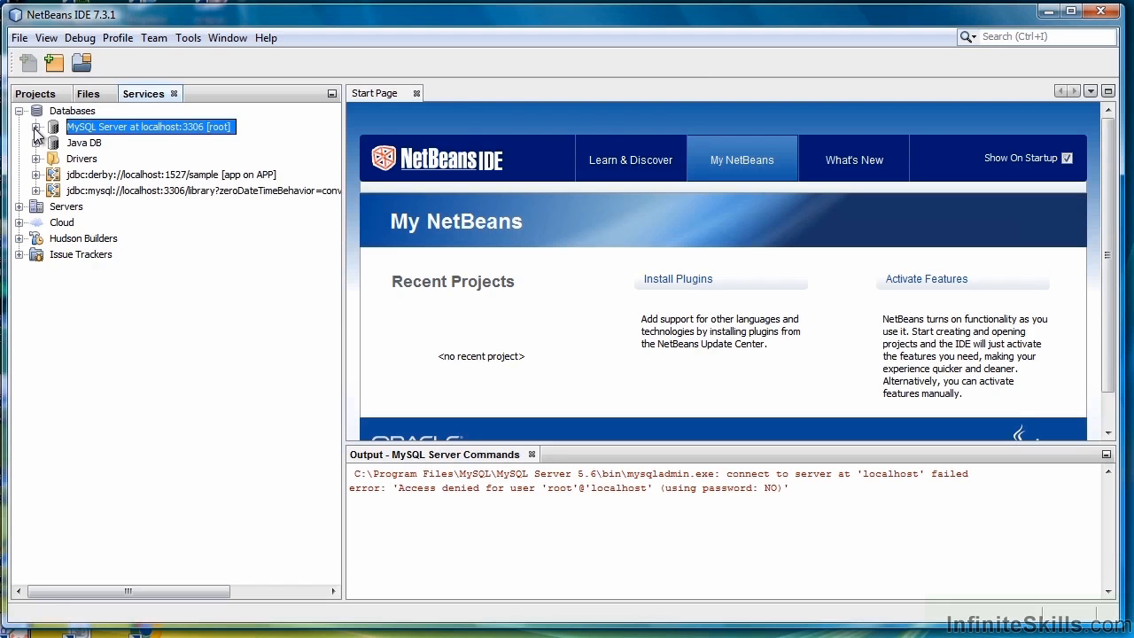
left_click(37, 127)
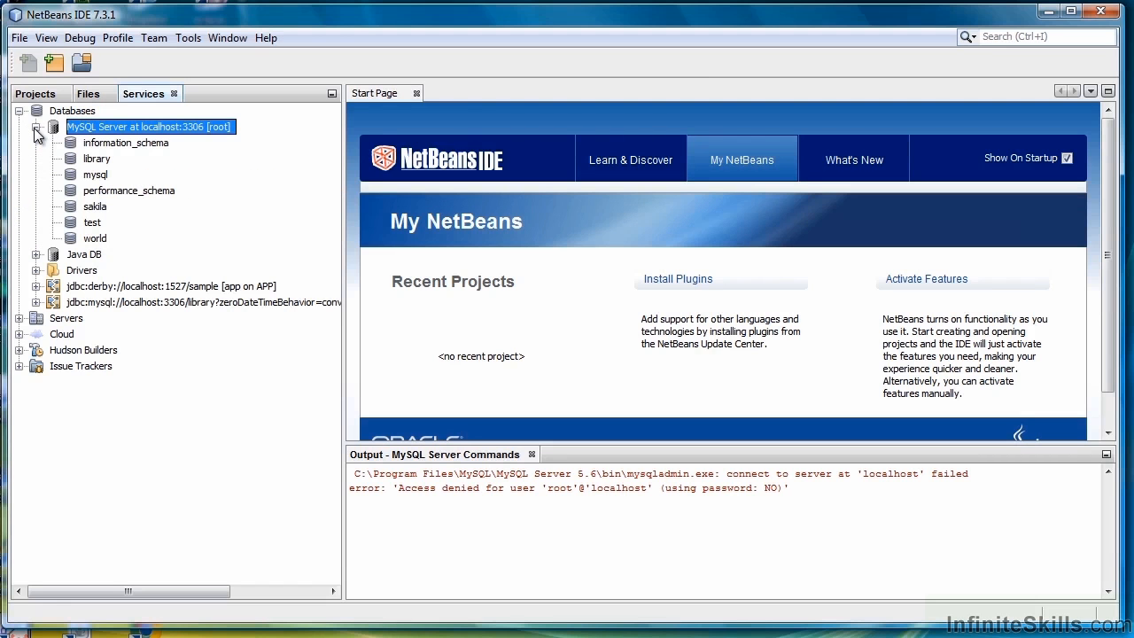
left_click(97, 159)
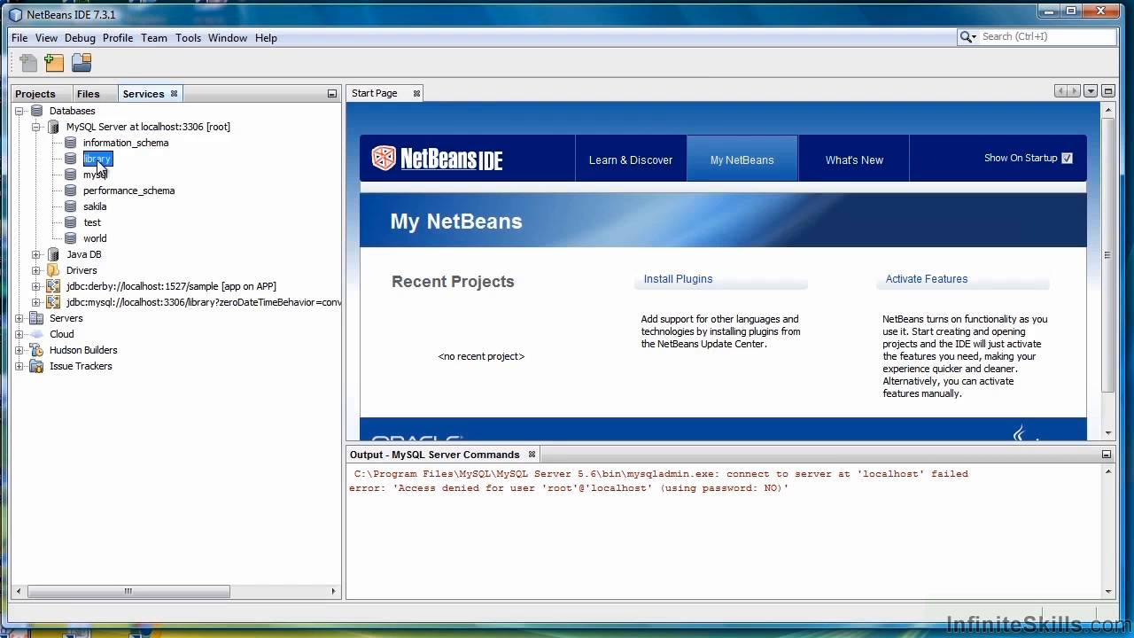
- Connect to the library database as root, entering the password
right_click(98, 158)
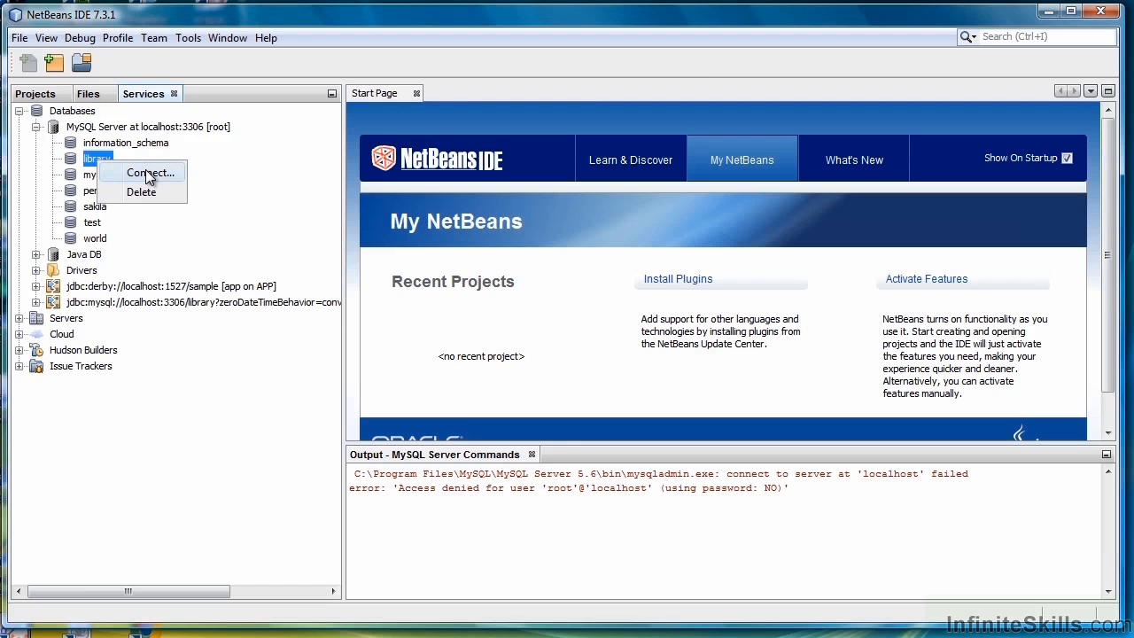
left_click(151, 172)
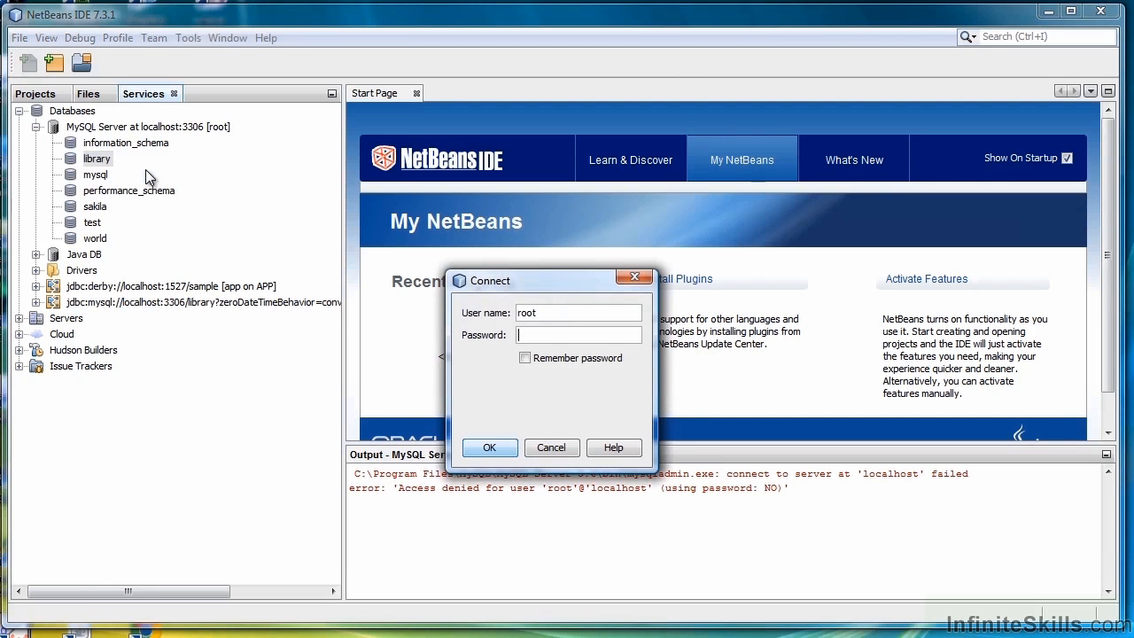
type("•")
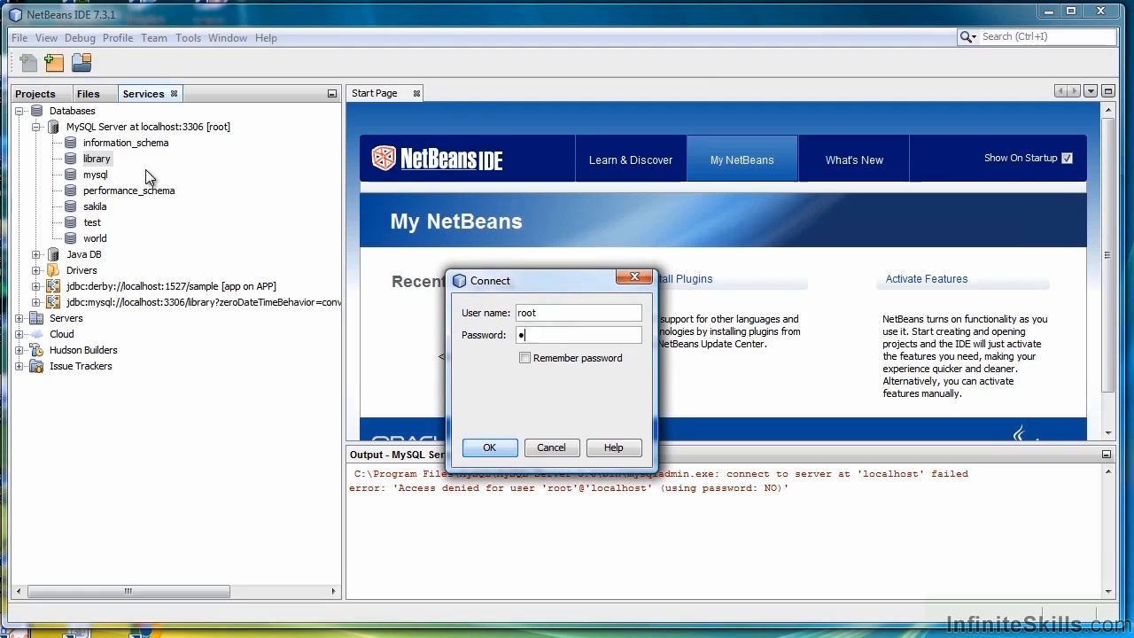
left_click(490, 448)
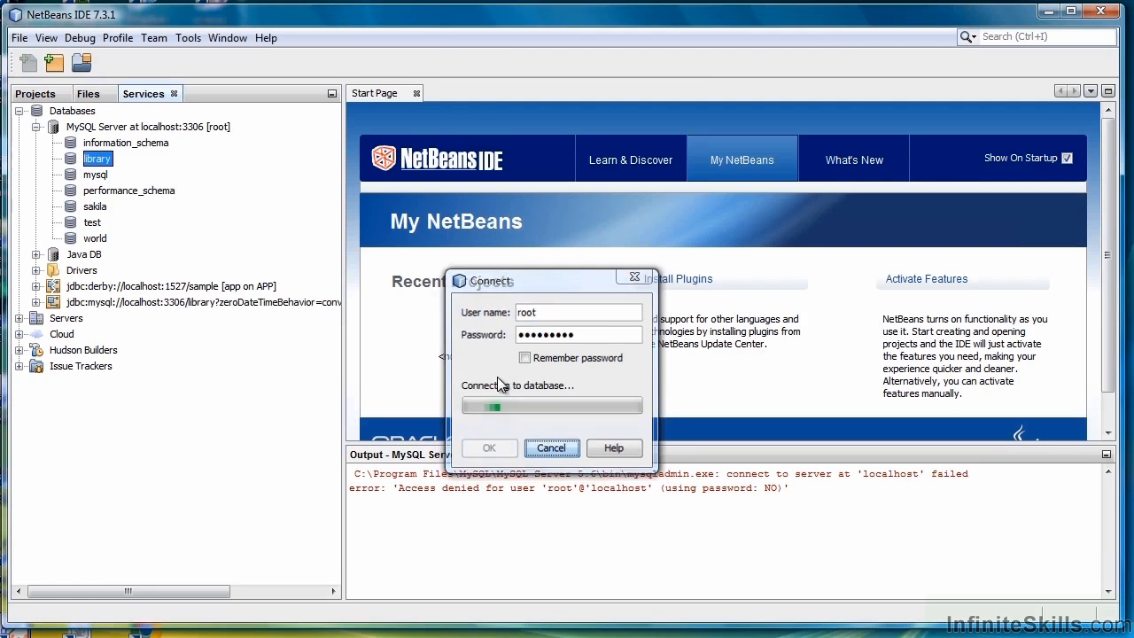
left_click(489, 448)
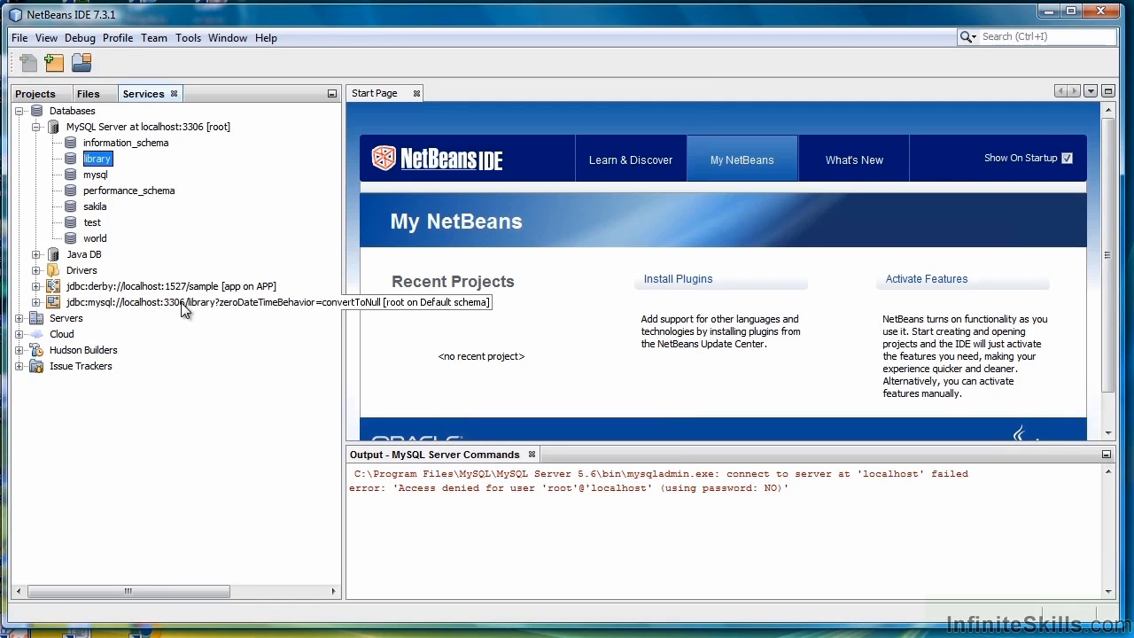
mouse_move(133, 310)
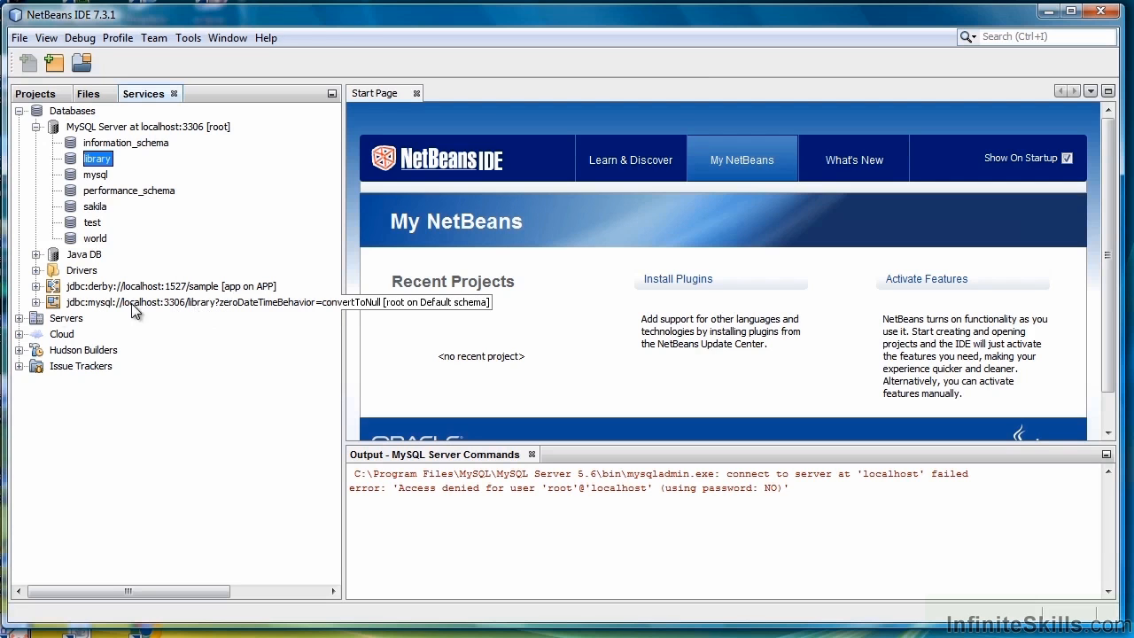
mouse_move(64, 315)
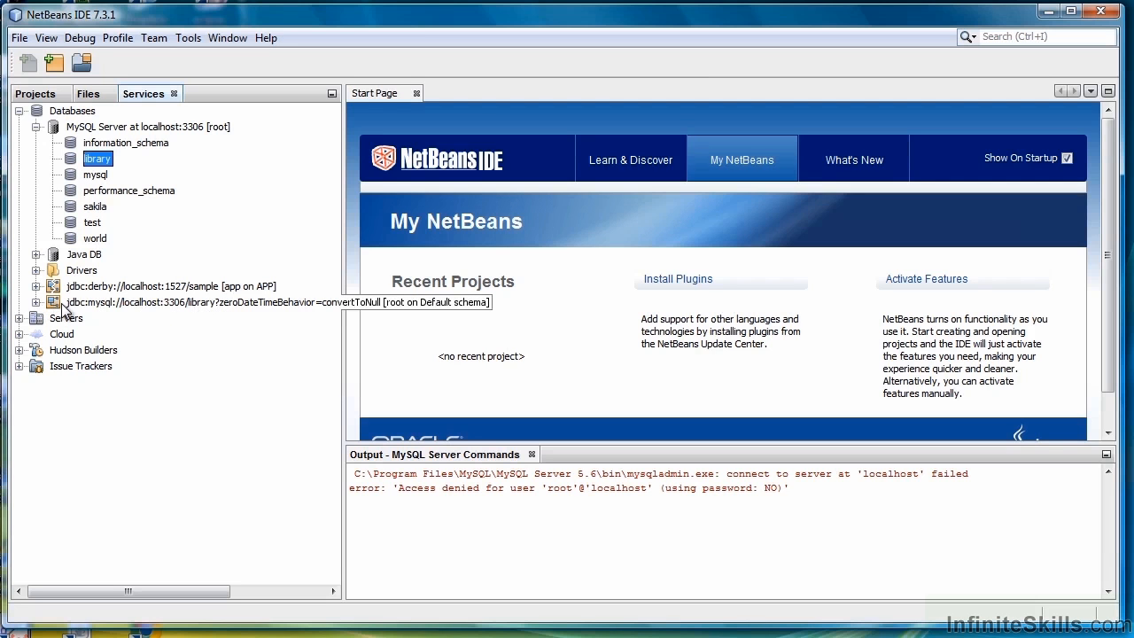
- Expand the library connection's Tables and start a new table named books
left_click(35, 303)
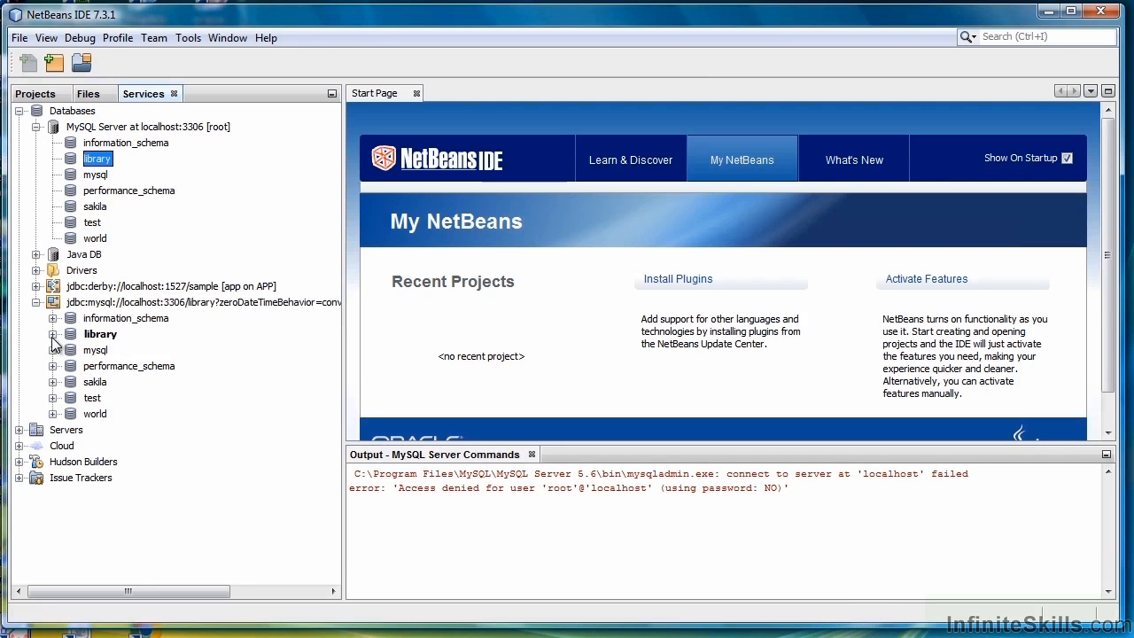
left_click(53, 334)
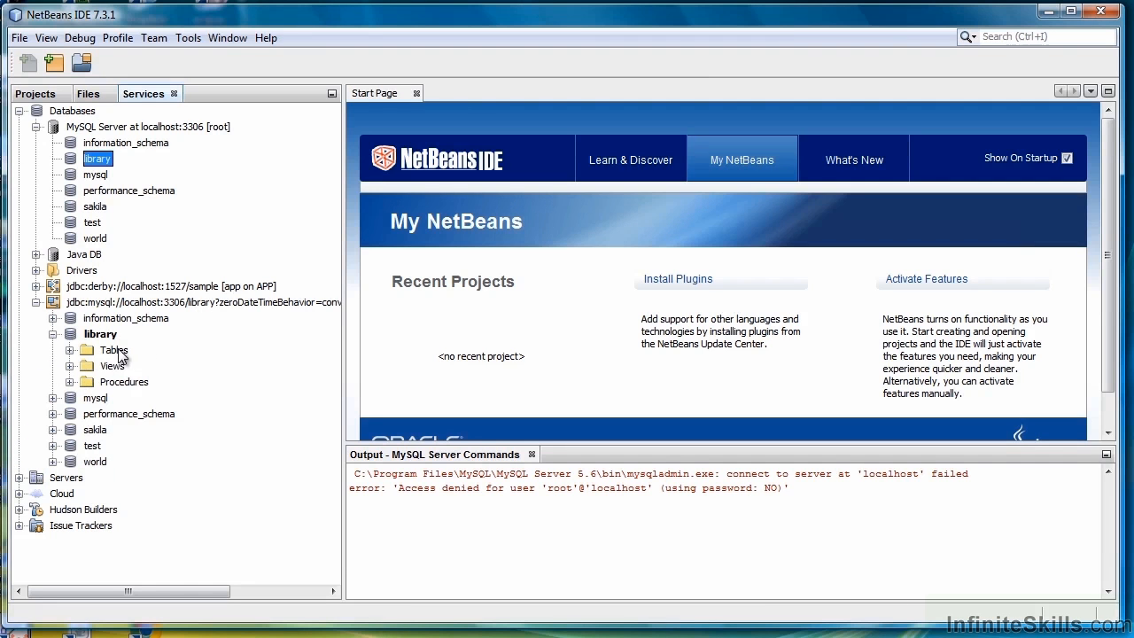
right_click(112, 350)
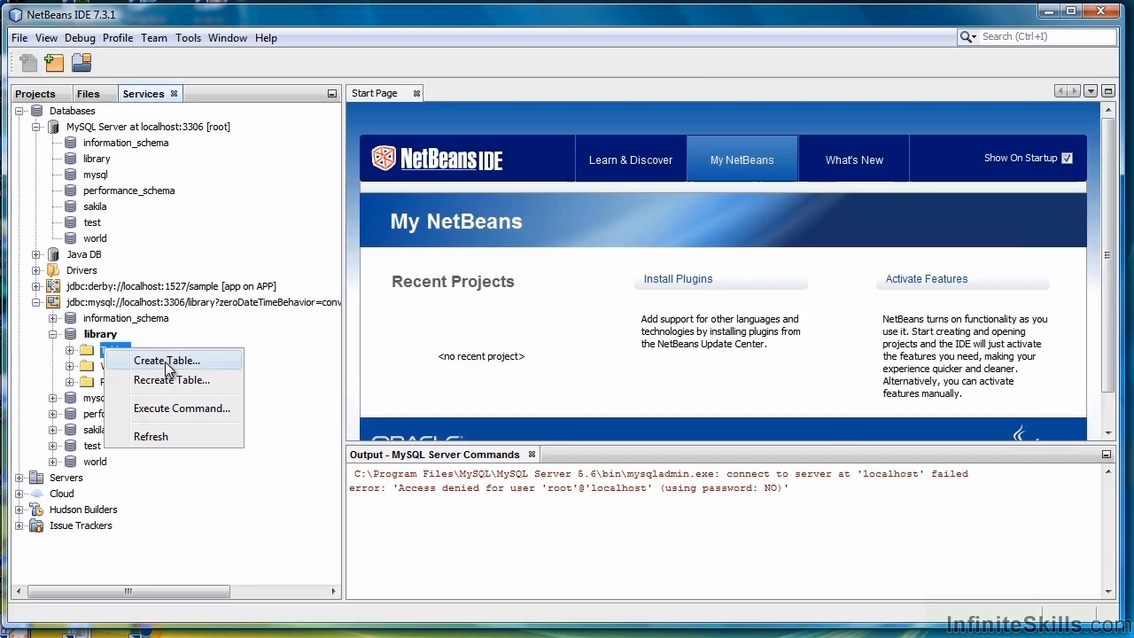
left_click(167, 360)
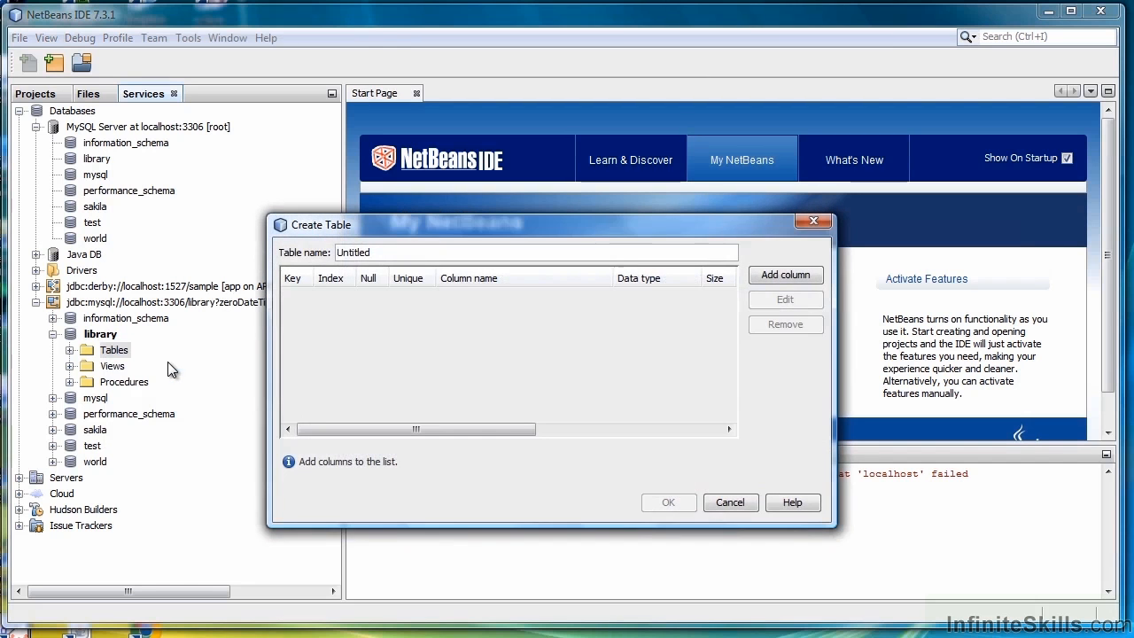
type("books")
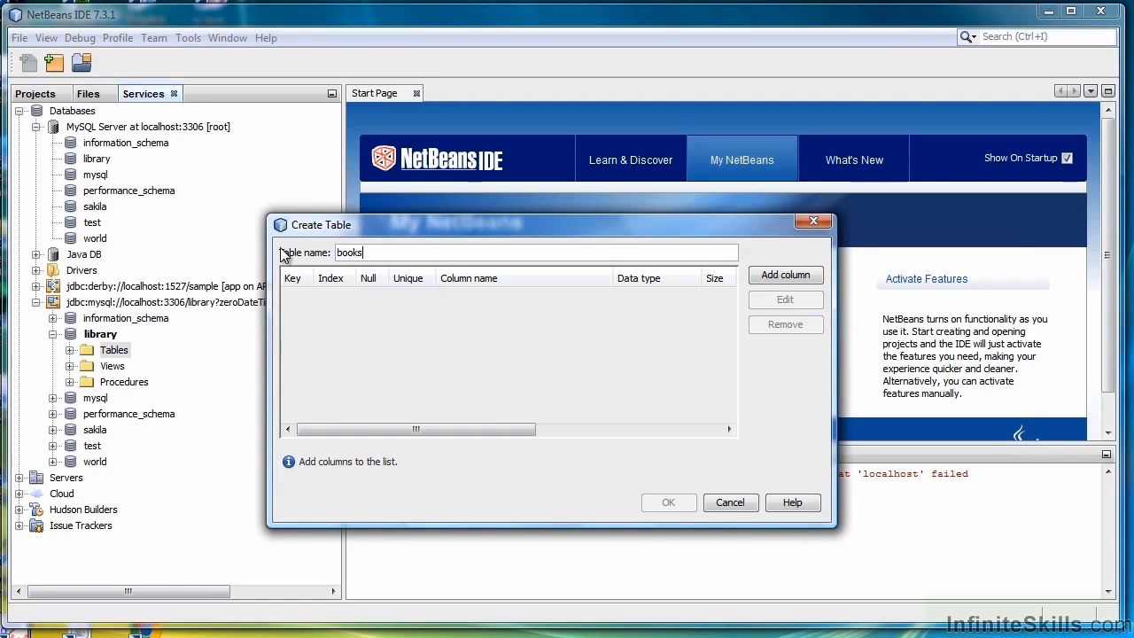
mouse_move(741, 399)
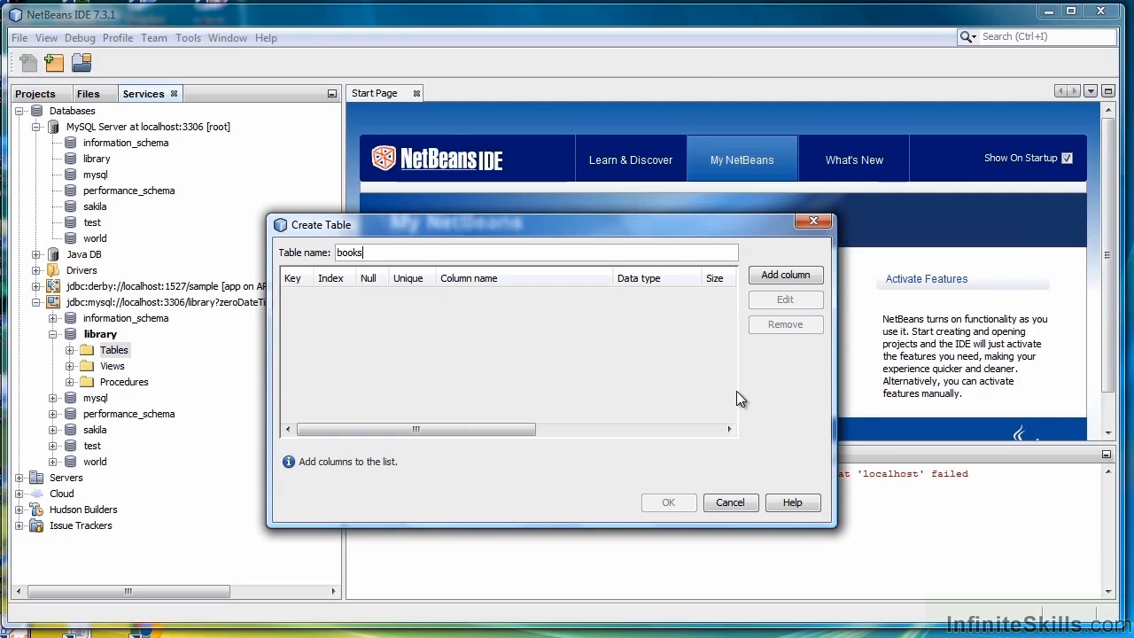
- Add an isbn column of type VARCHAR, size 13, as the primary key
left_click(784, 275)
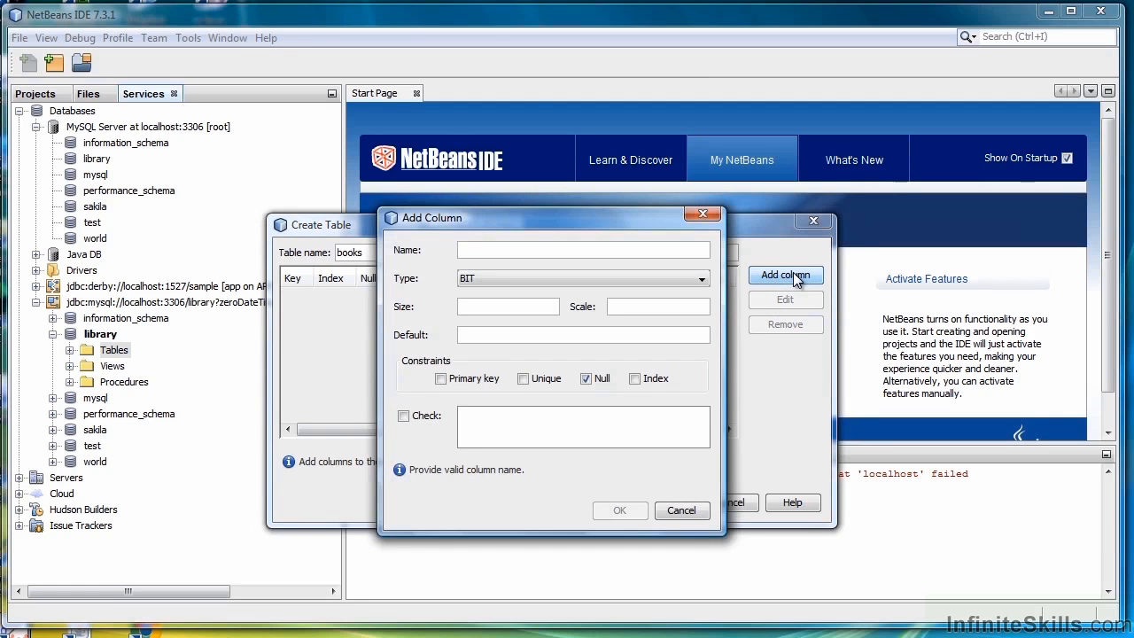
type("isbn")
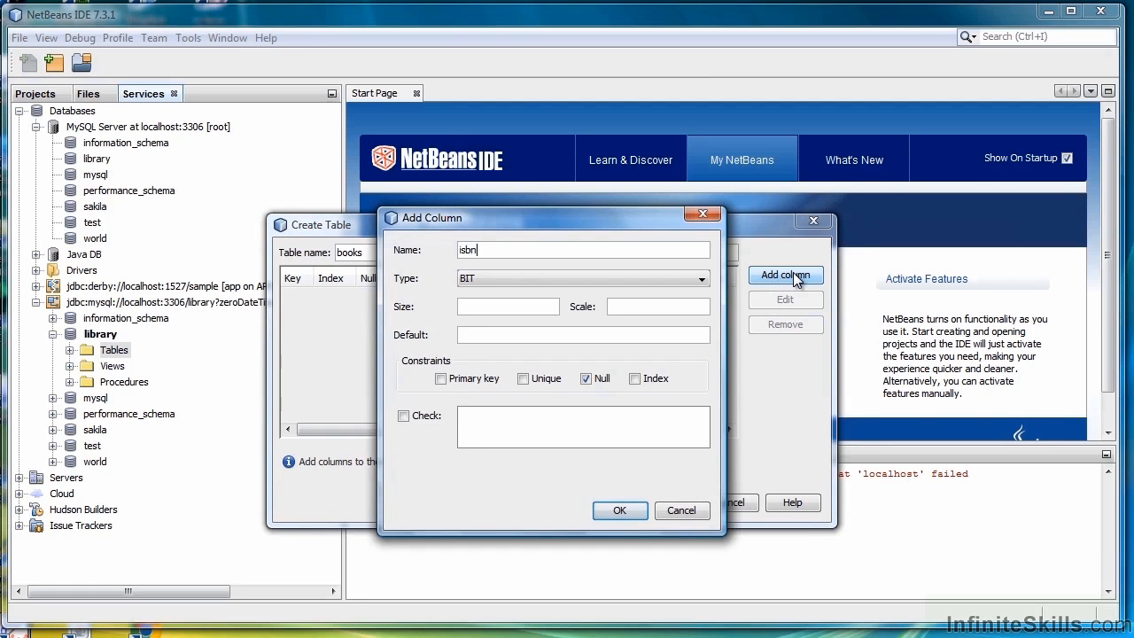
left_click(700, 278)
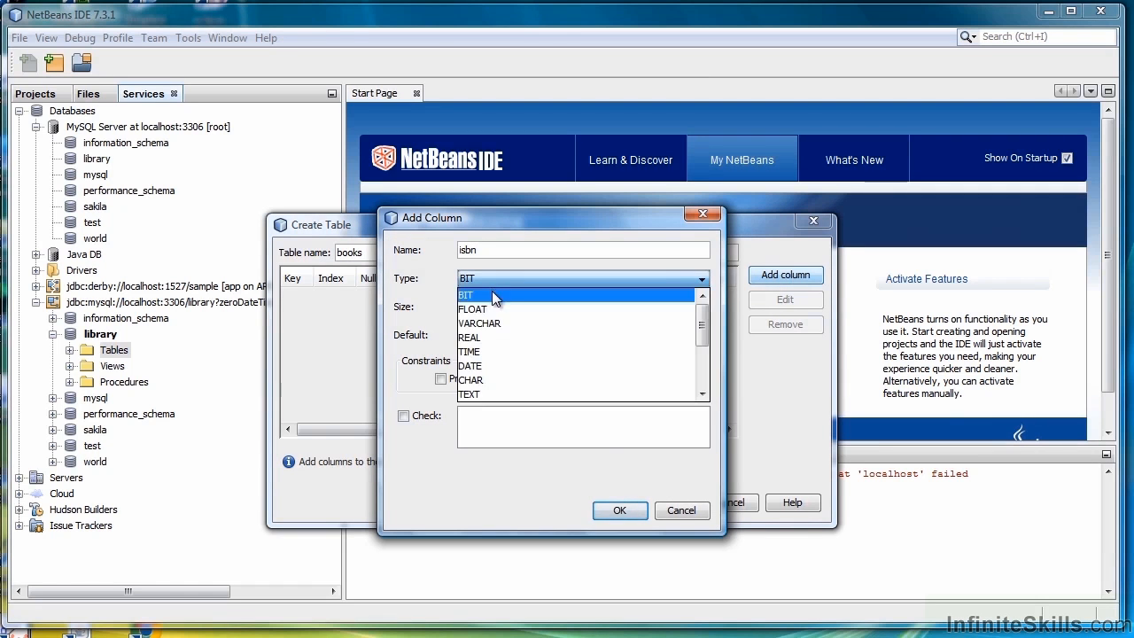
left_click(479, 323)
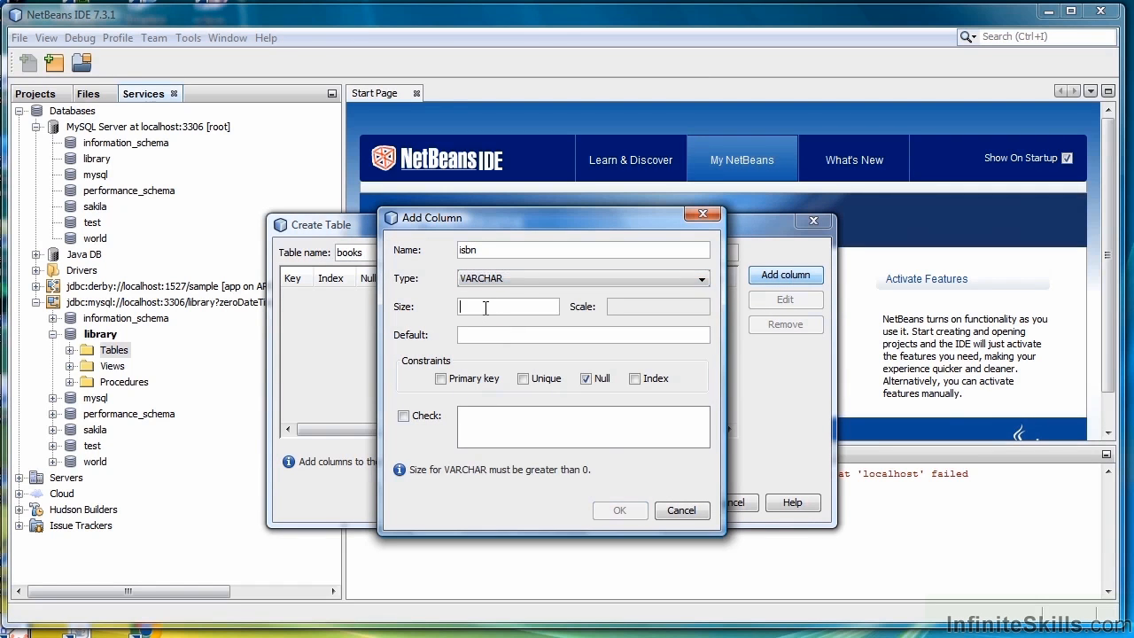
type("13")
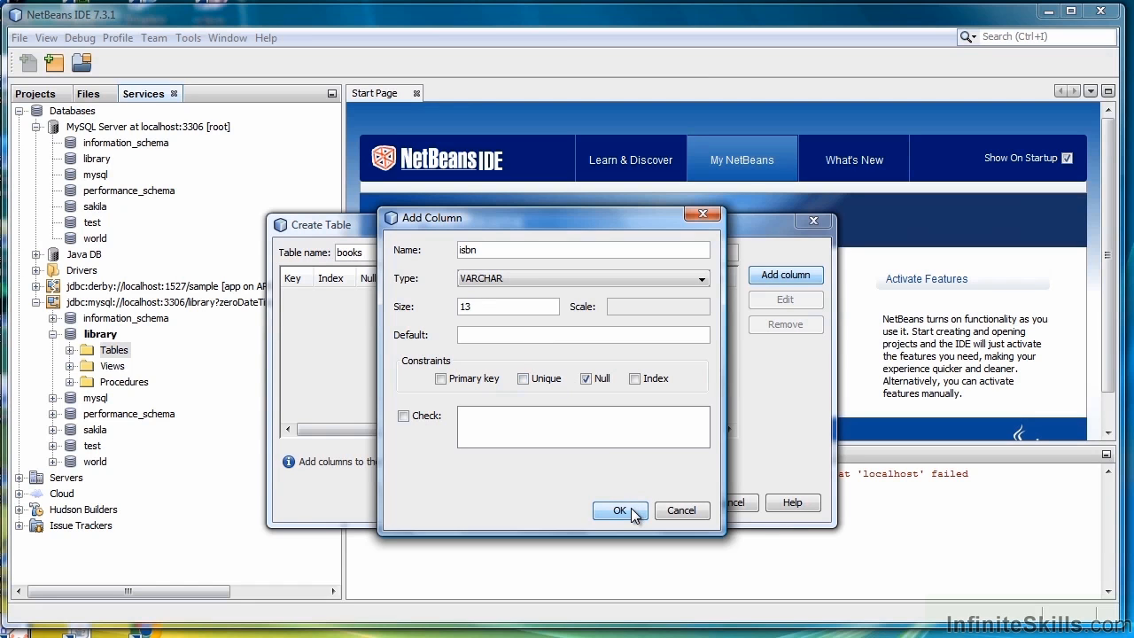
mouse_move(495, 493)
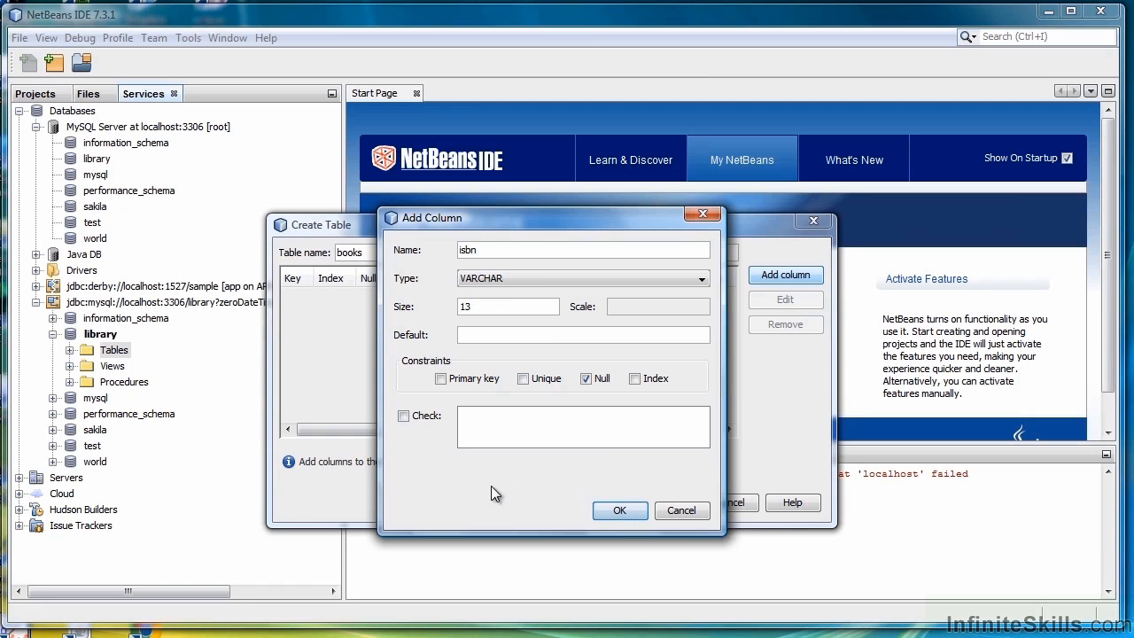
left_click(441, 378)
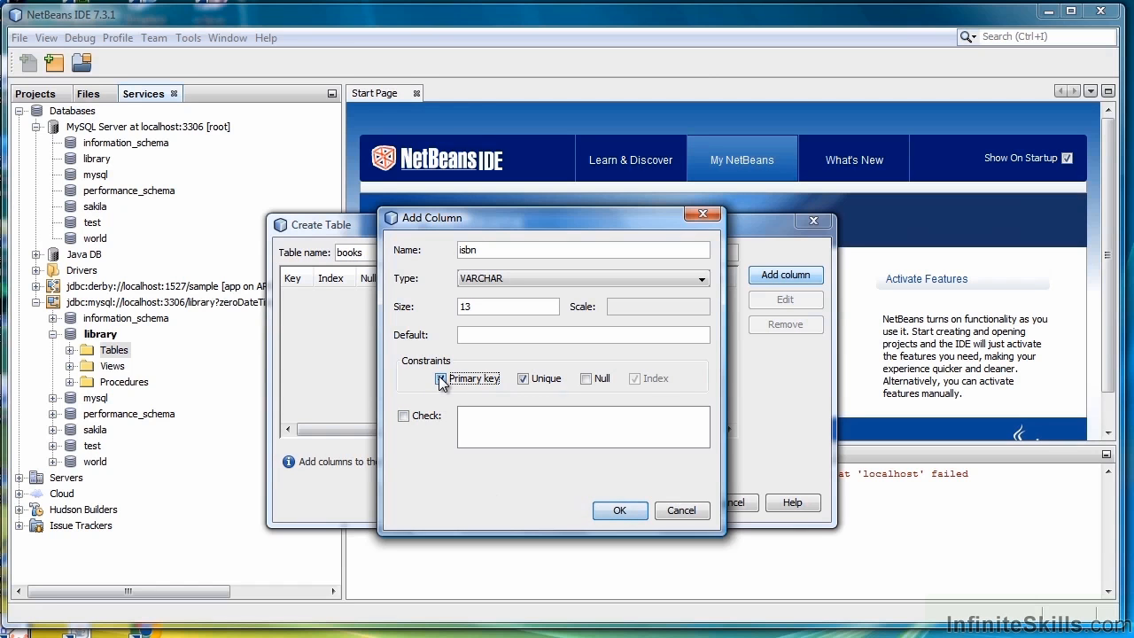
left_click(440, 378)
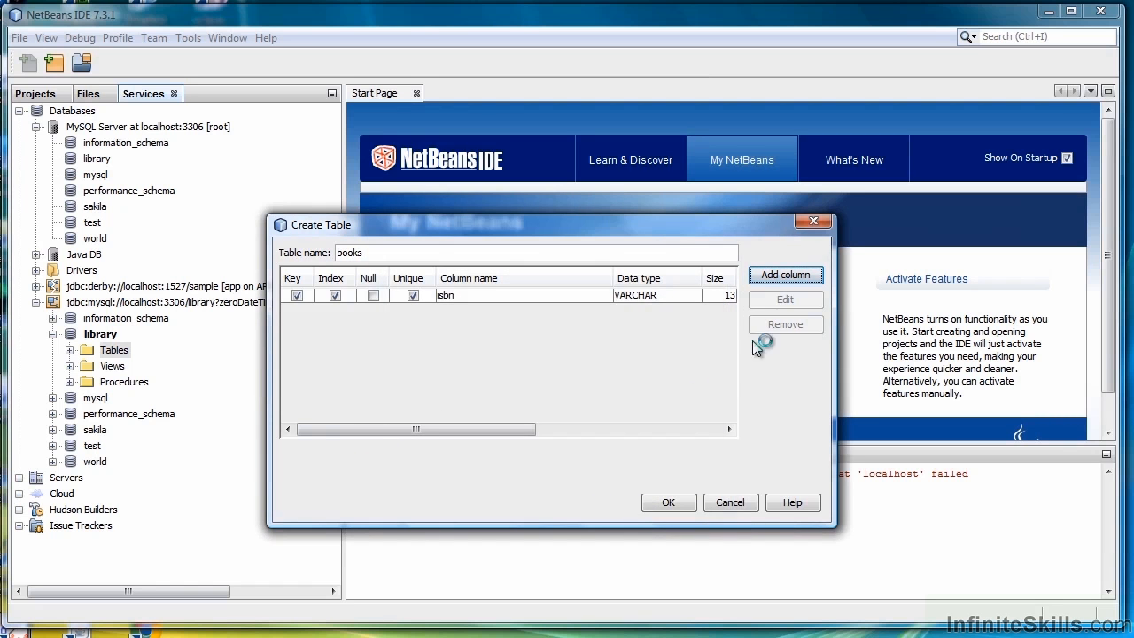
mouse_move(678, 336)
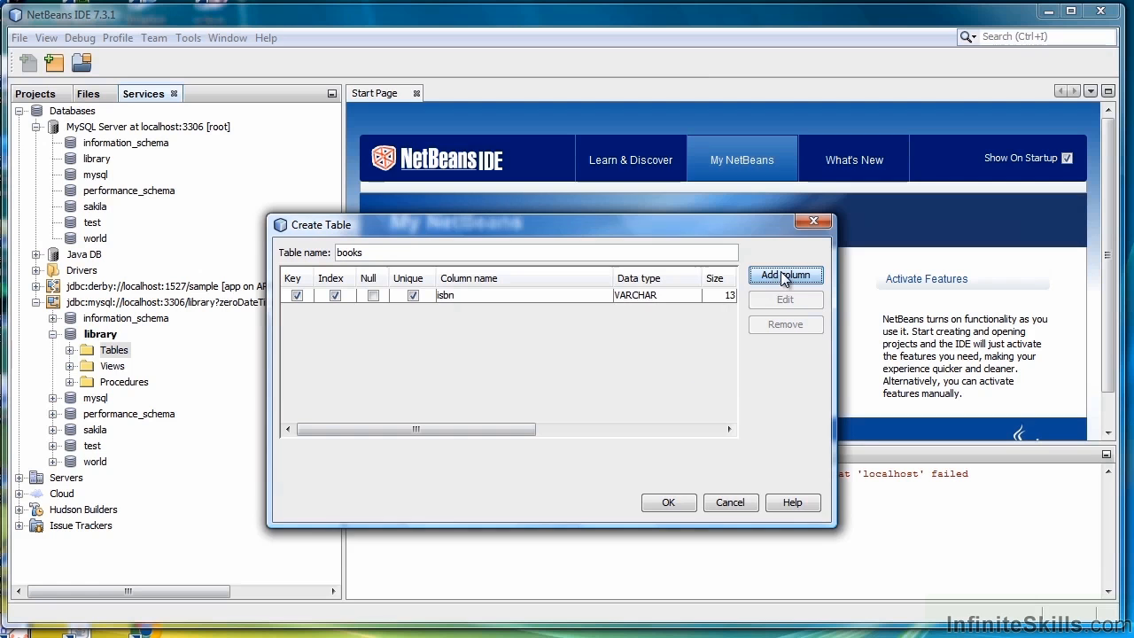
- Add an author column of type VARCHAR, size 30
left_click(785, 276)
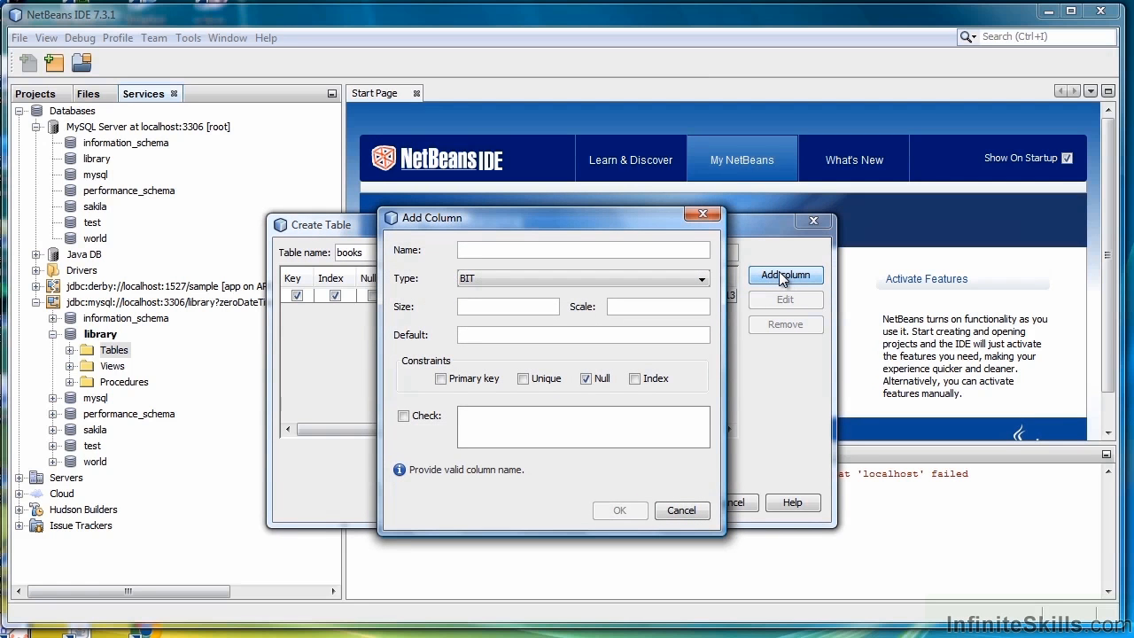
type("author")
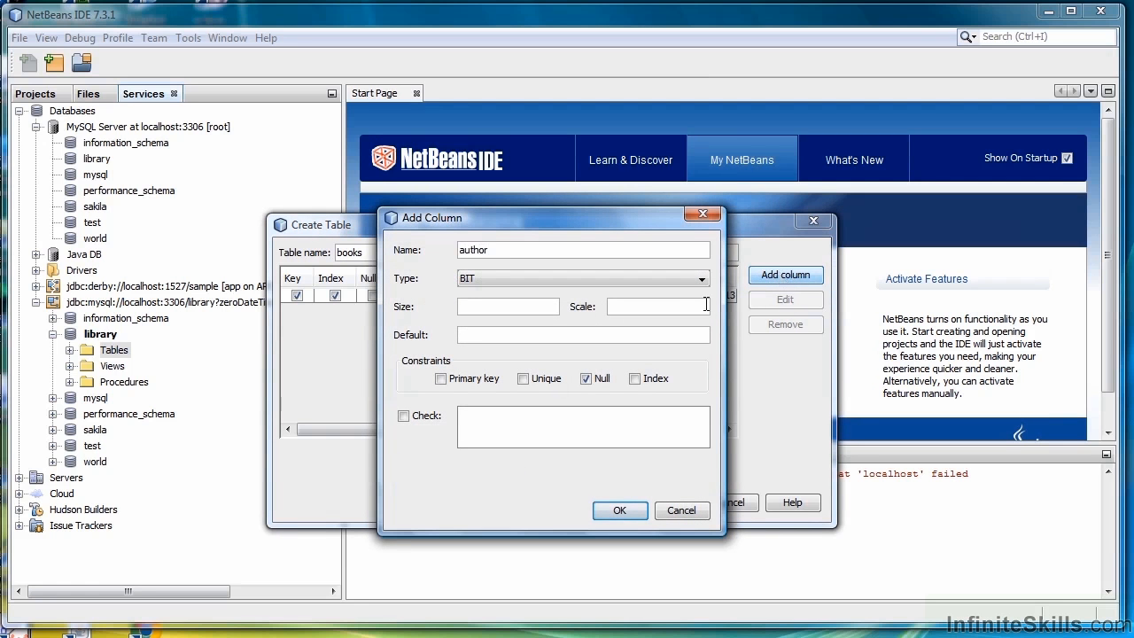
left_click(700, 278)
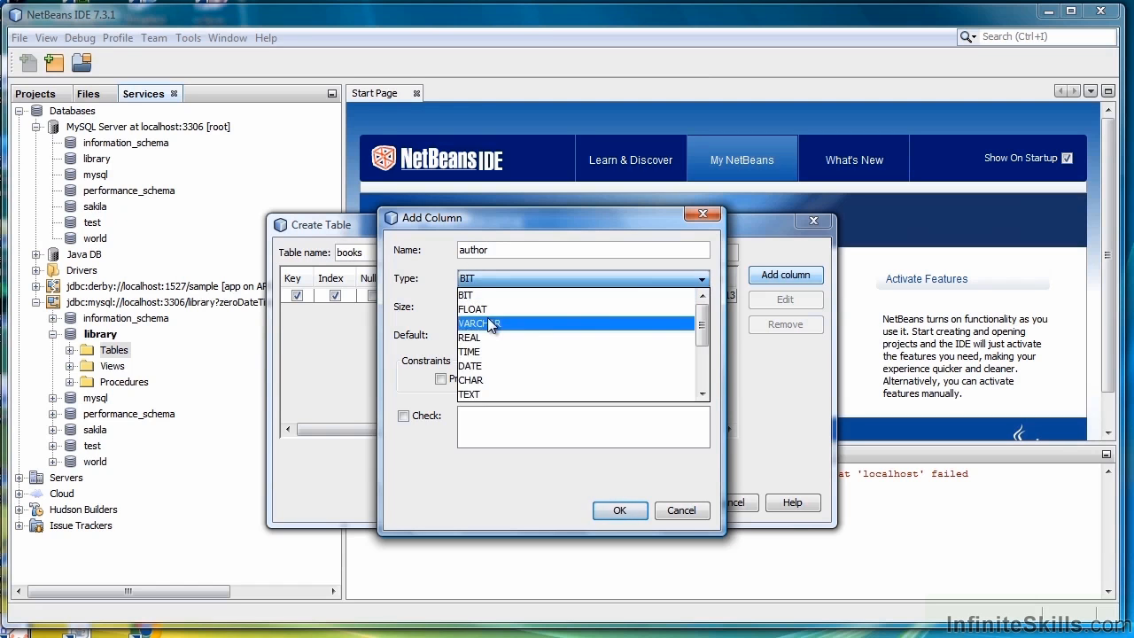
left_click(482, 323)
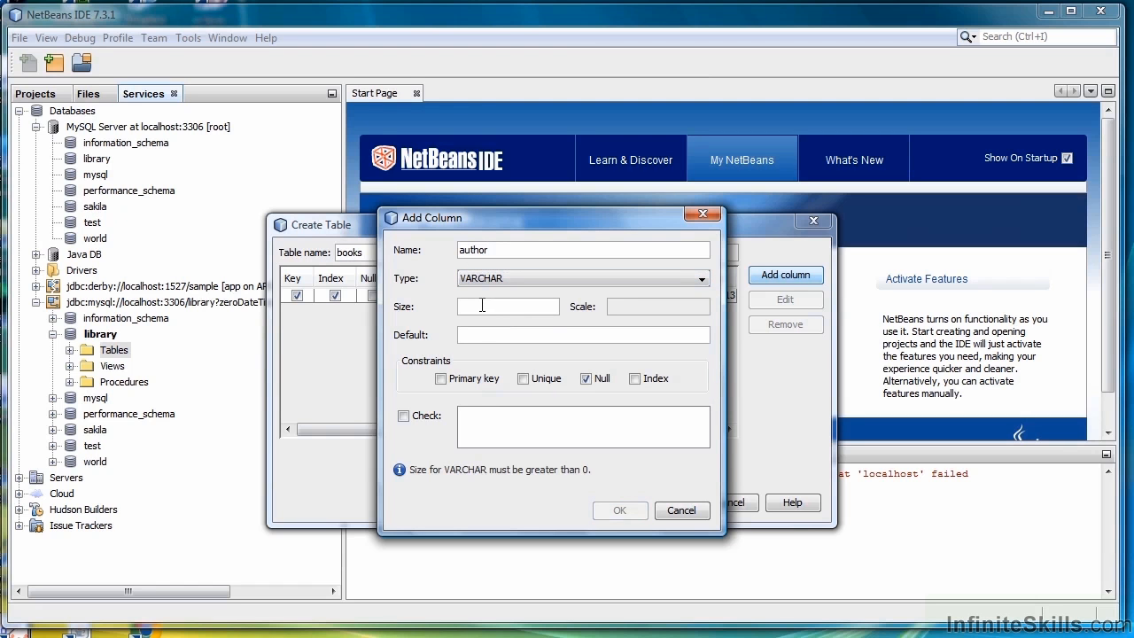
type("30")
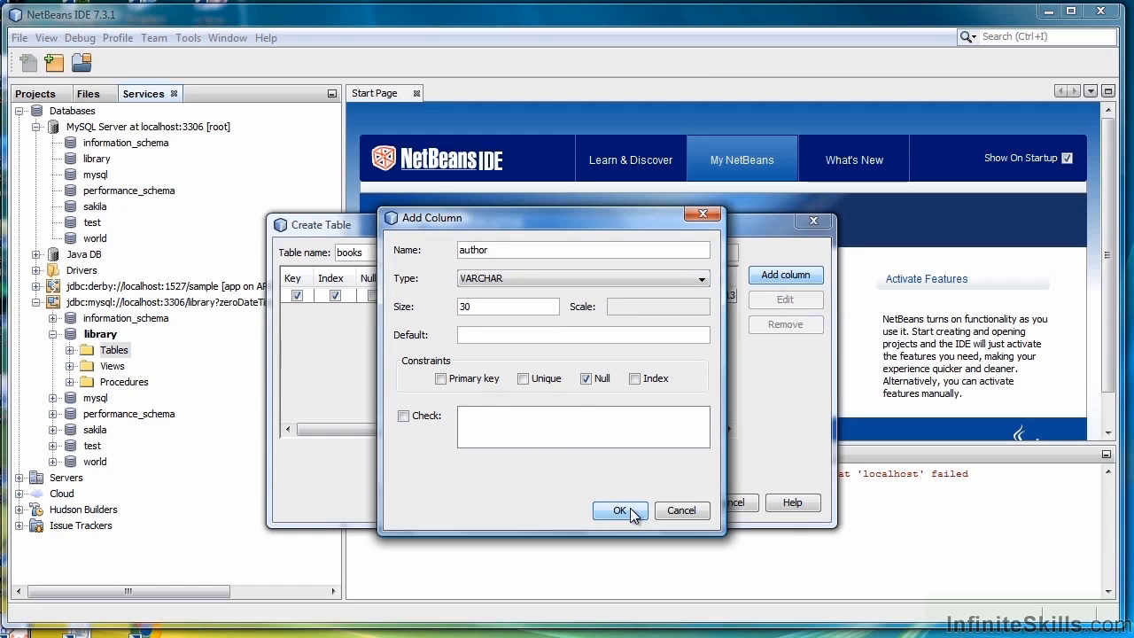
left_click(621, 510)
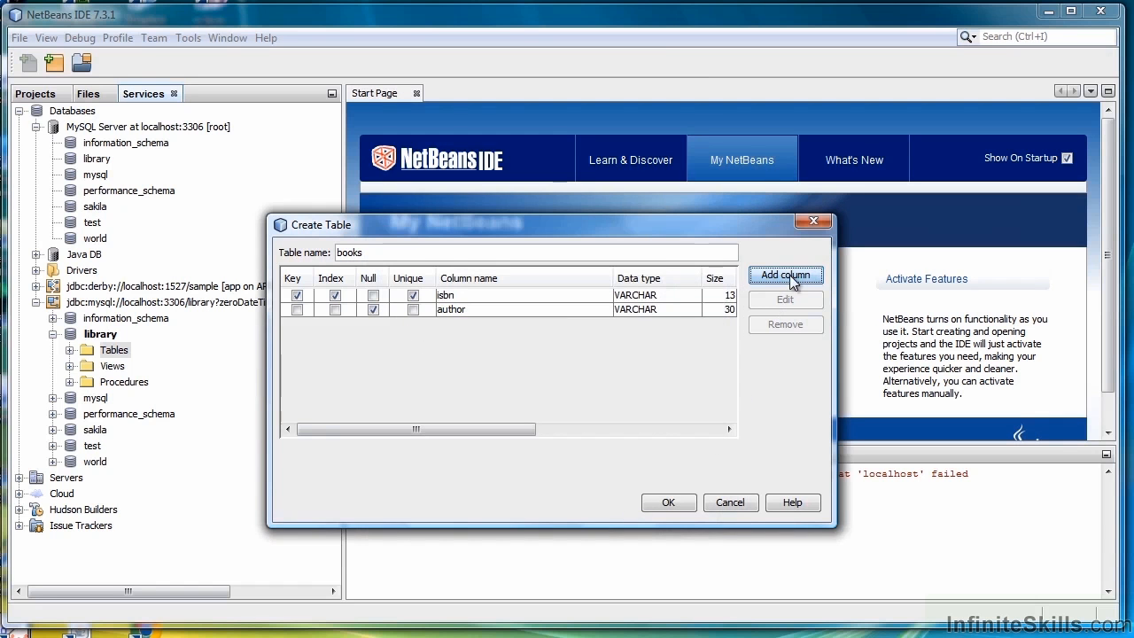
- Add a title column of type VARCHAR, size 30
left_click(785, 275)
type("title")
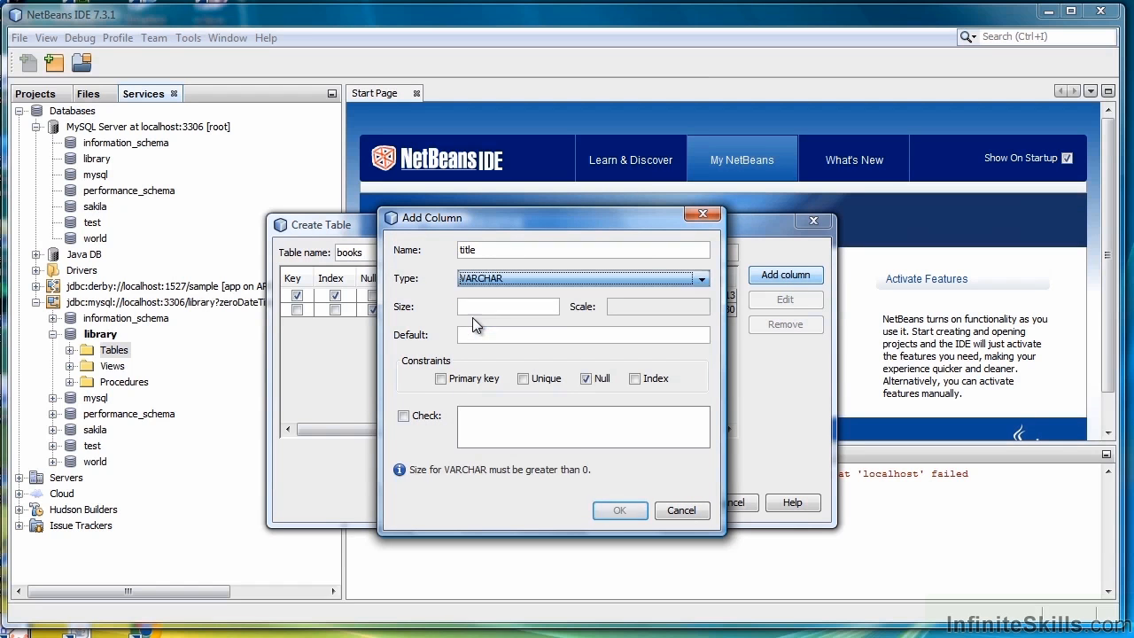
type("30")
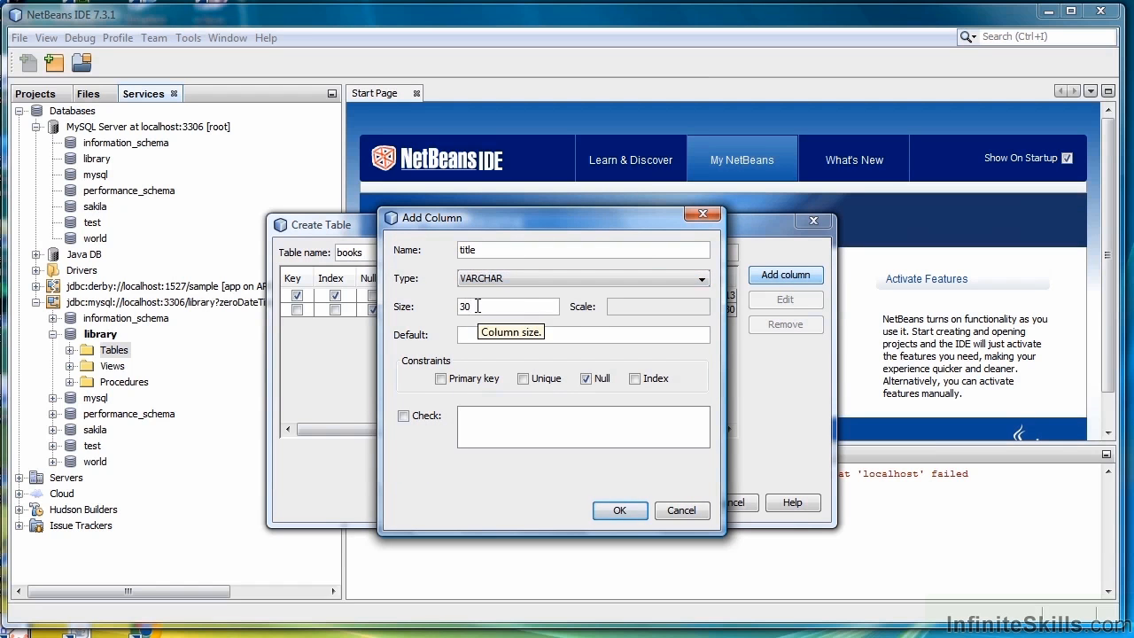
left_click(621, 510)
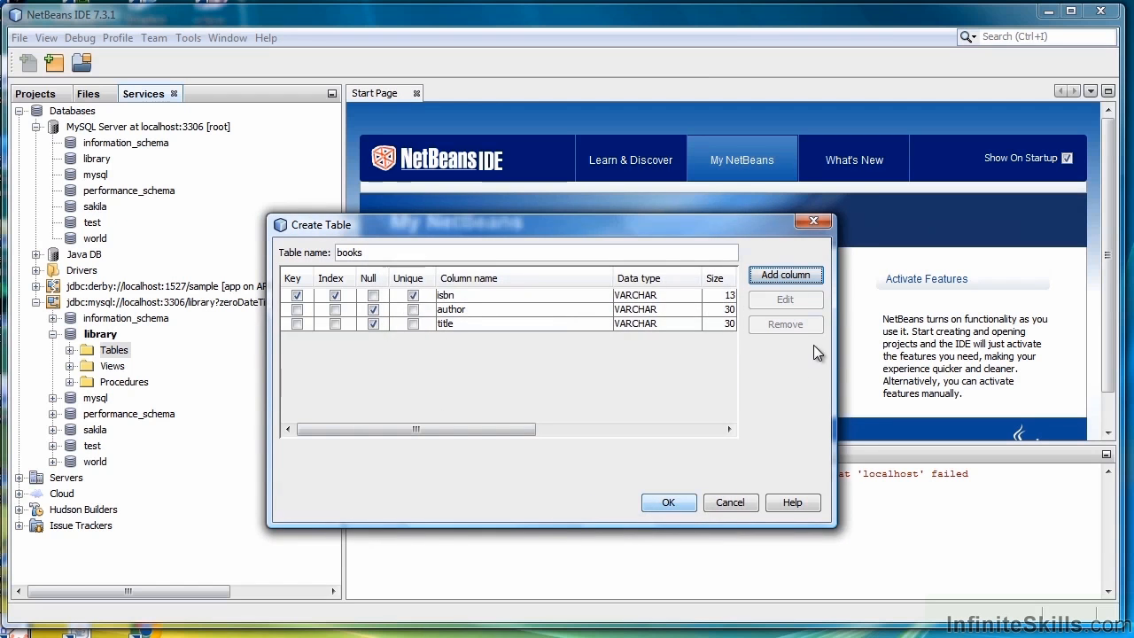
- Add a FLOAT price column and a VARCHAR(30) publisher column to books
left_click(785, 274)
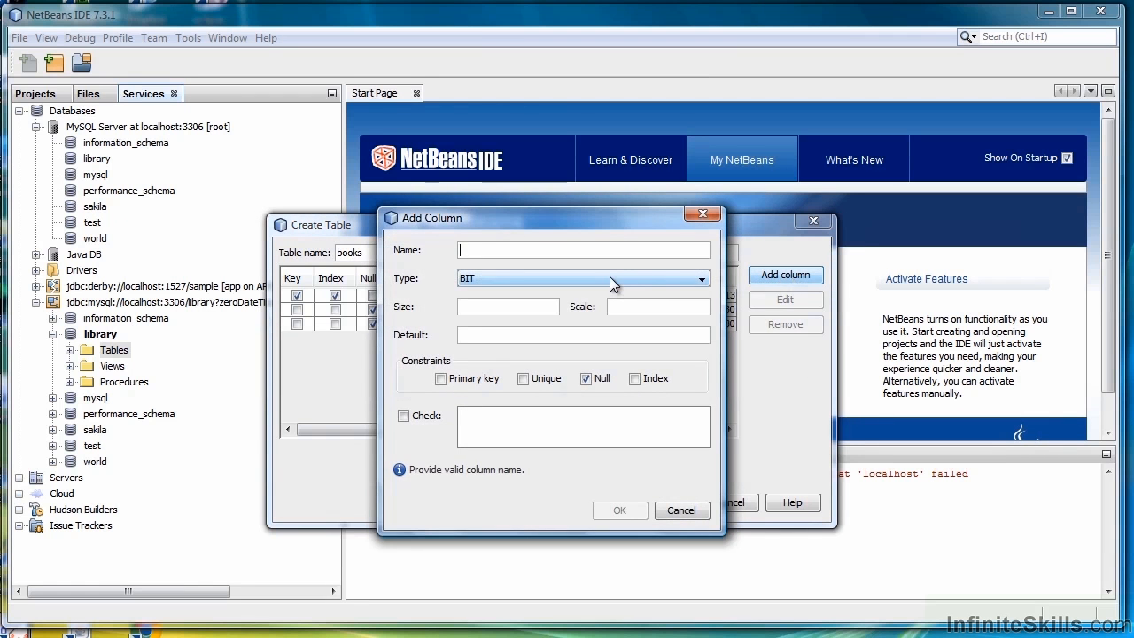
type("price")
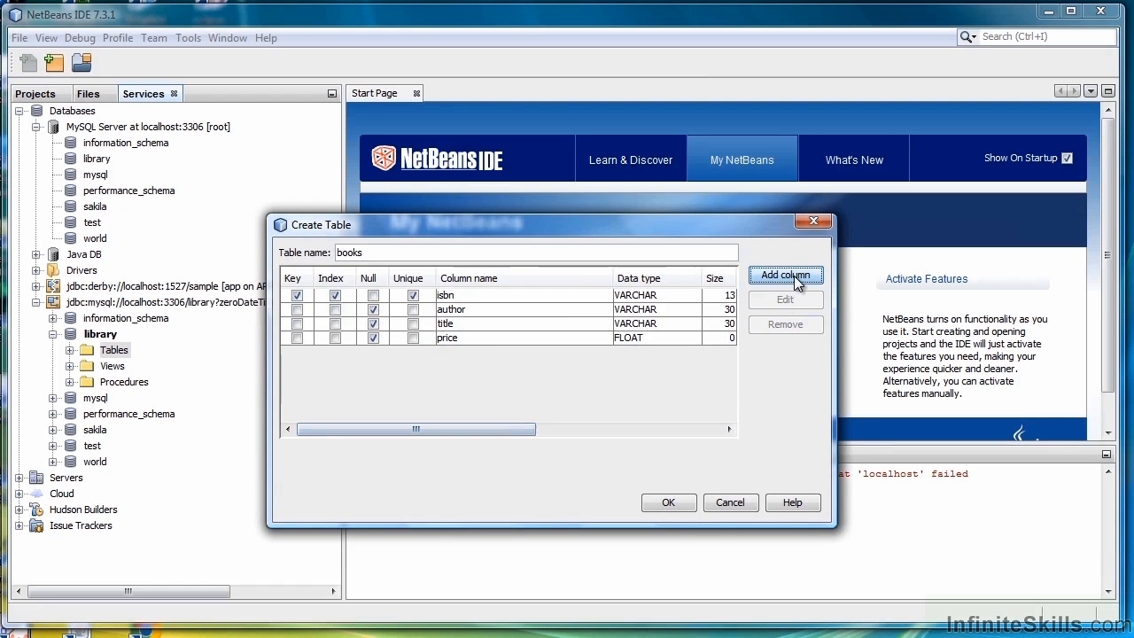
left_click(786, 275)
type("publisher")
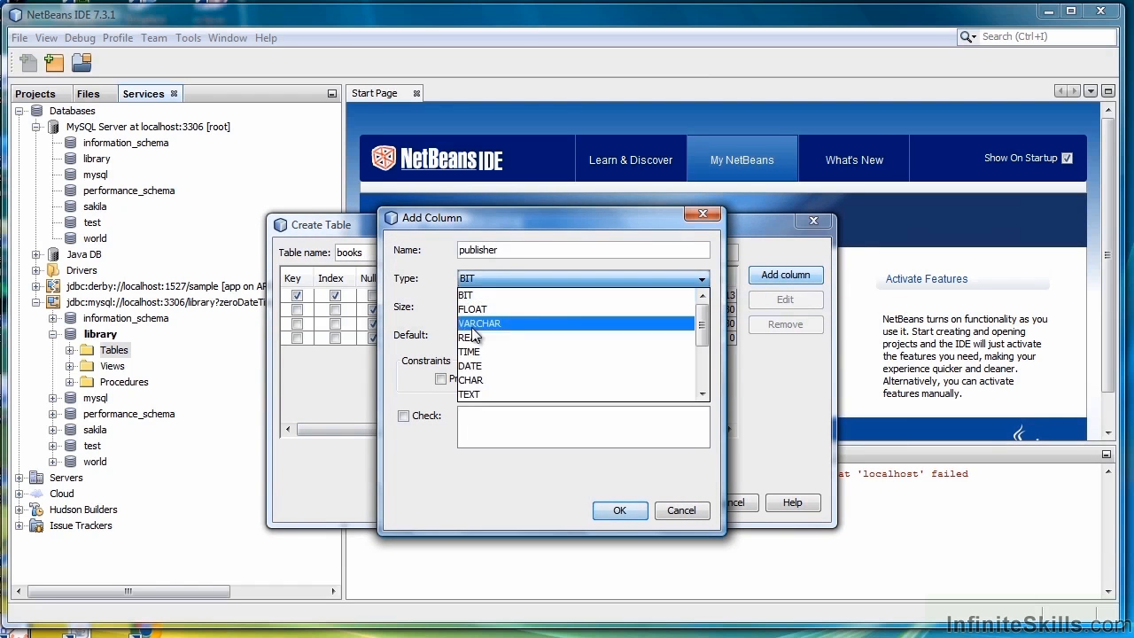
left_click(480, 322)
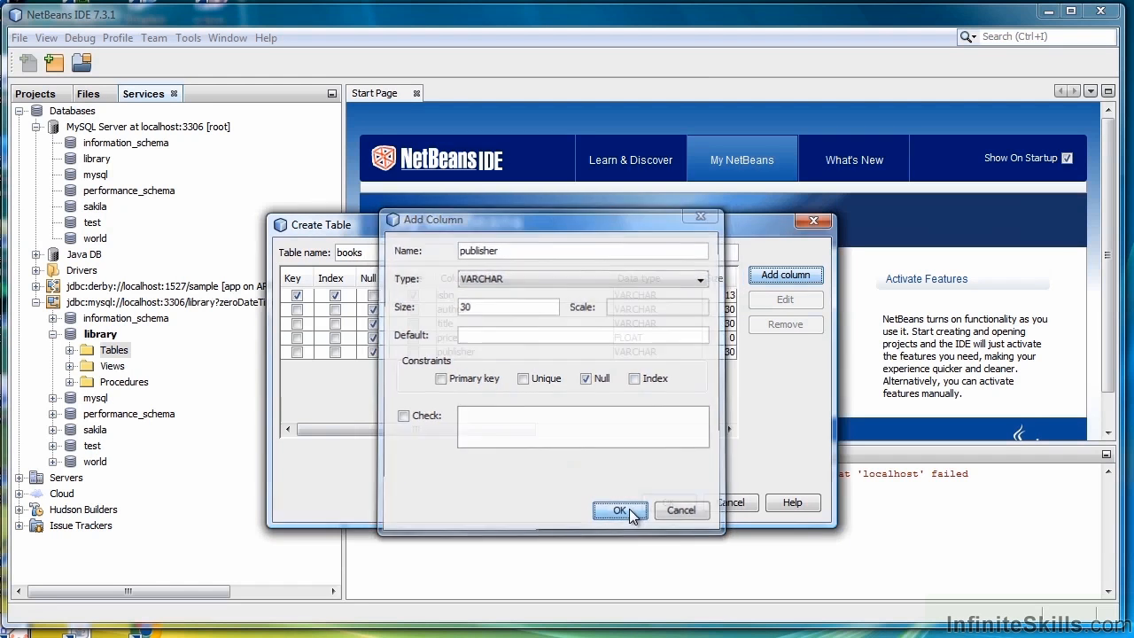
left_click(620, 511)
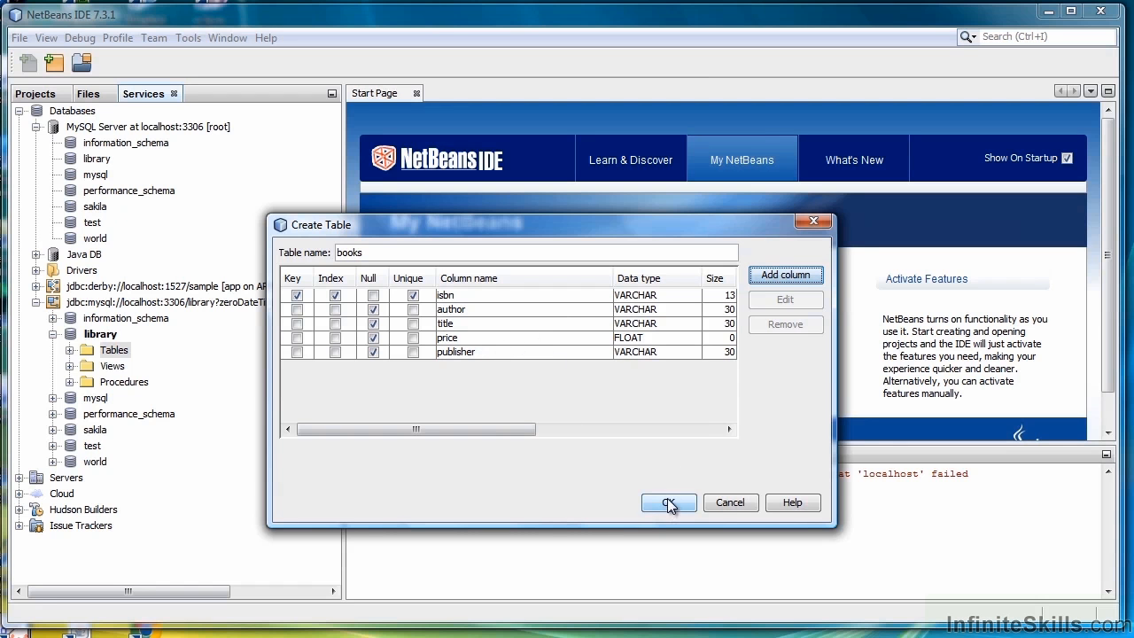
- Create the books table and start a new table named publishers
left_click(669, 503)
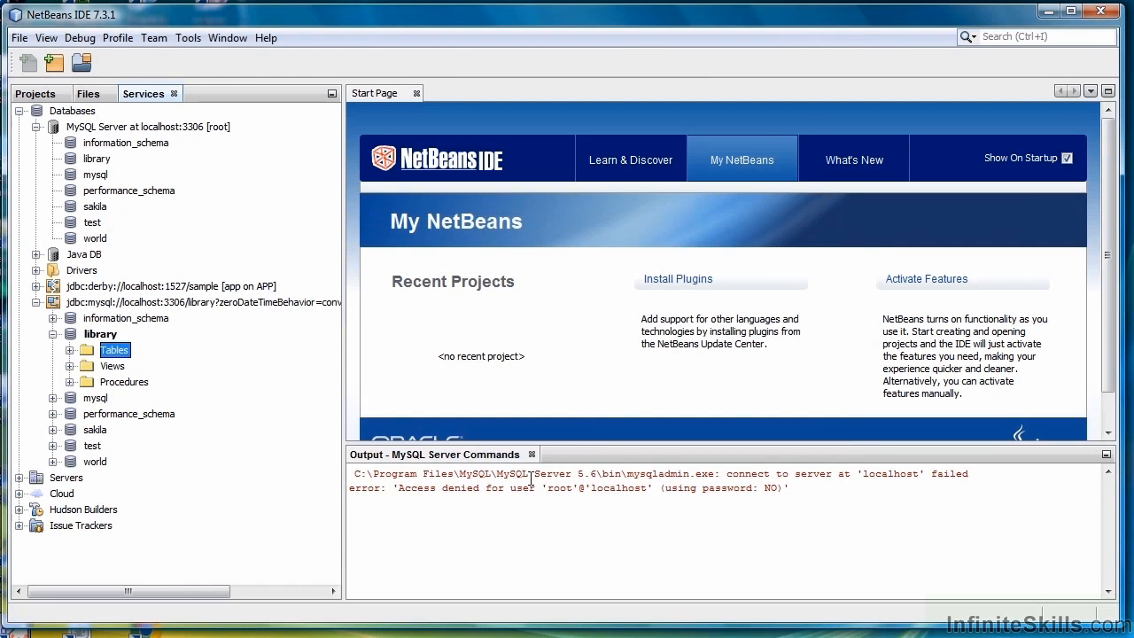
right_click(115, 349)
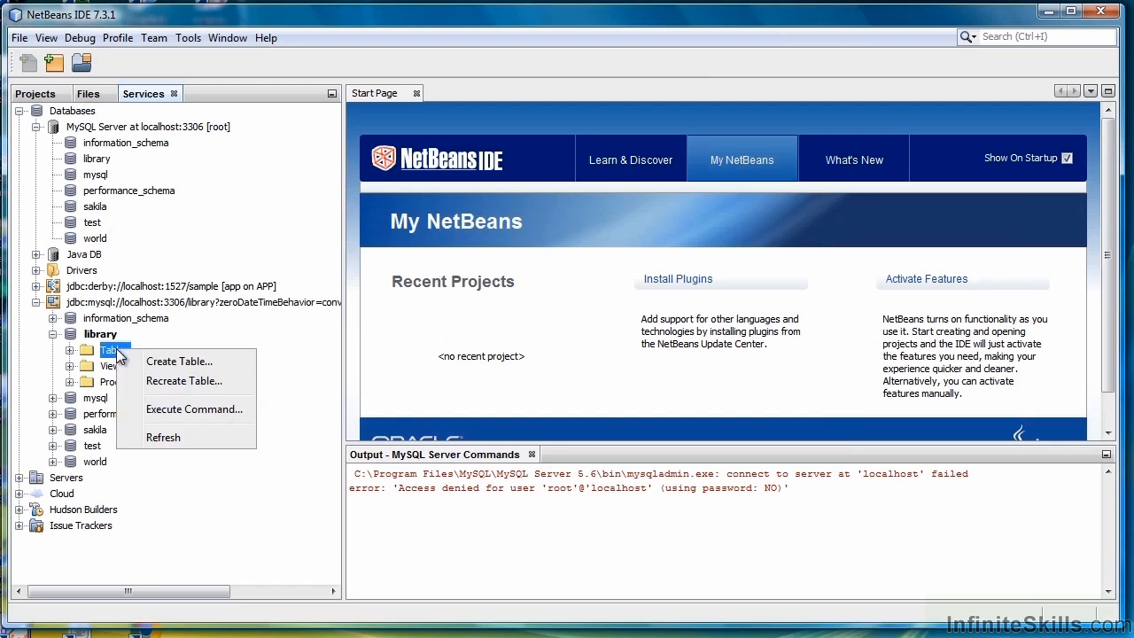
left_click(178, 361)
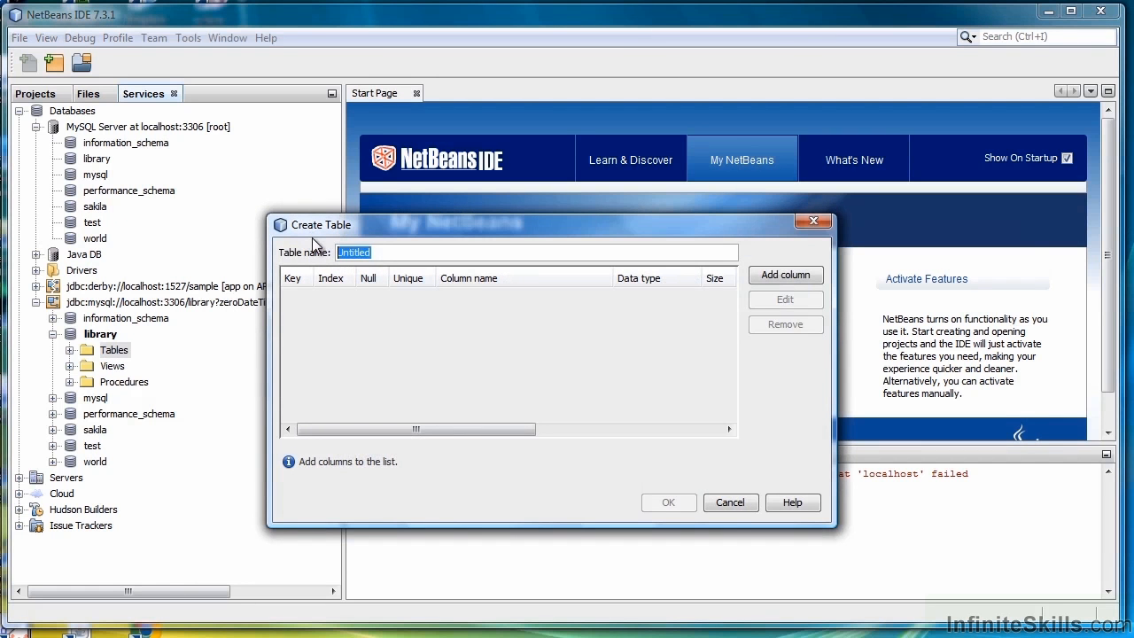
type("publishers")
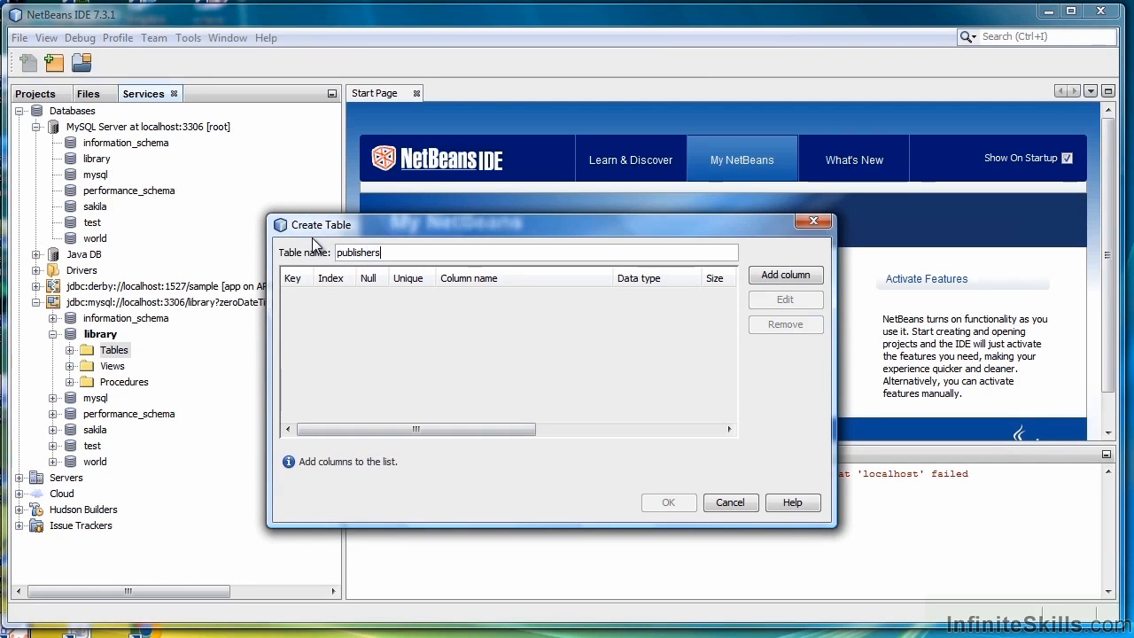
- Define an id column of type SMALLINT marked as primary key
left_click(786, 274)
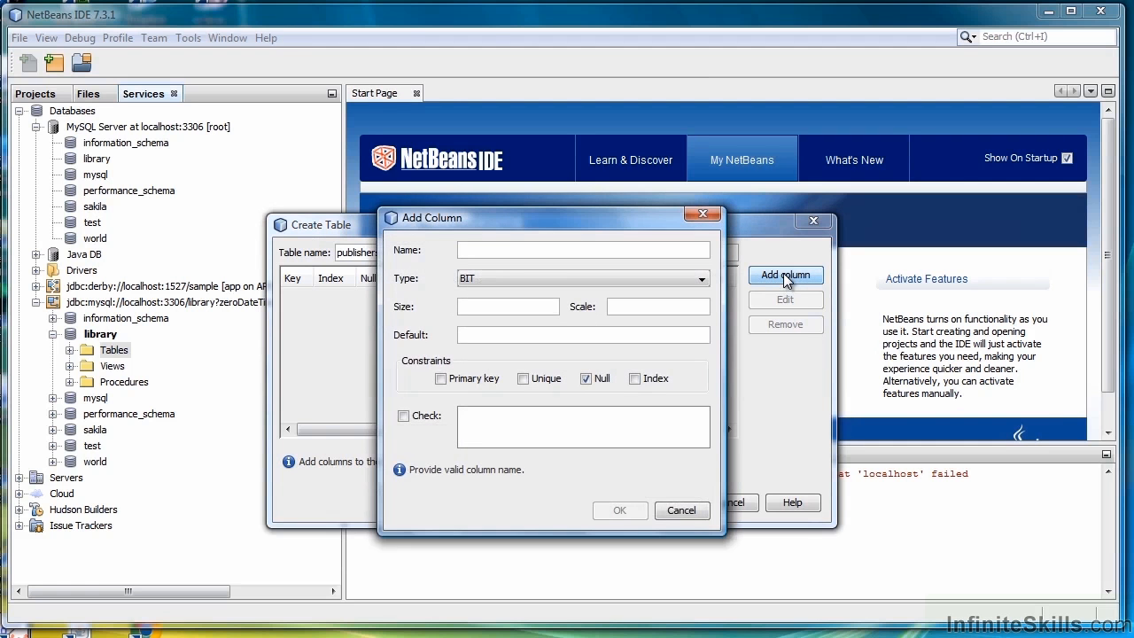
left_click(701, 279)
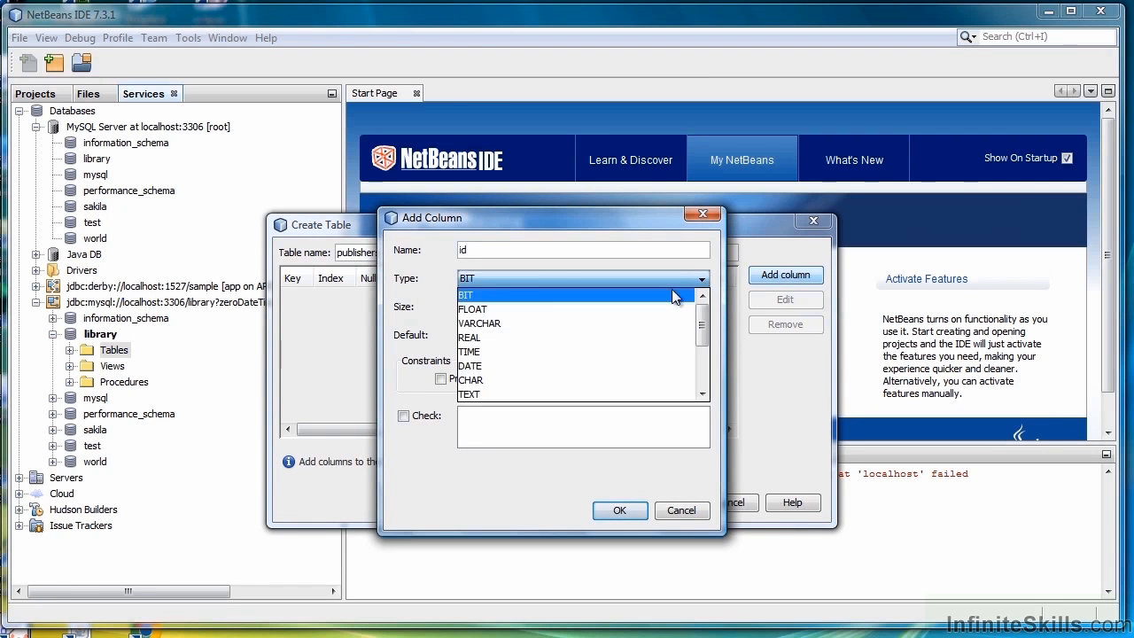
scroll("down", 3)
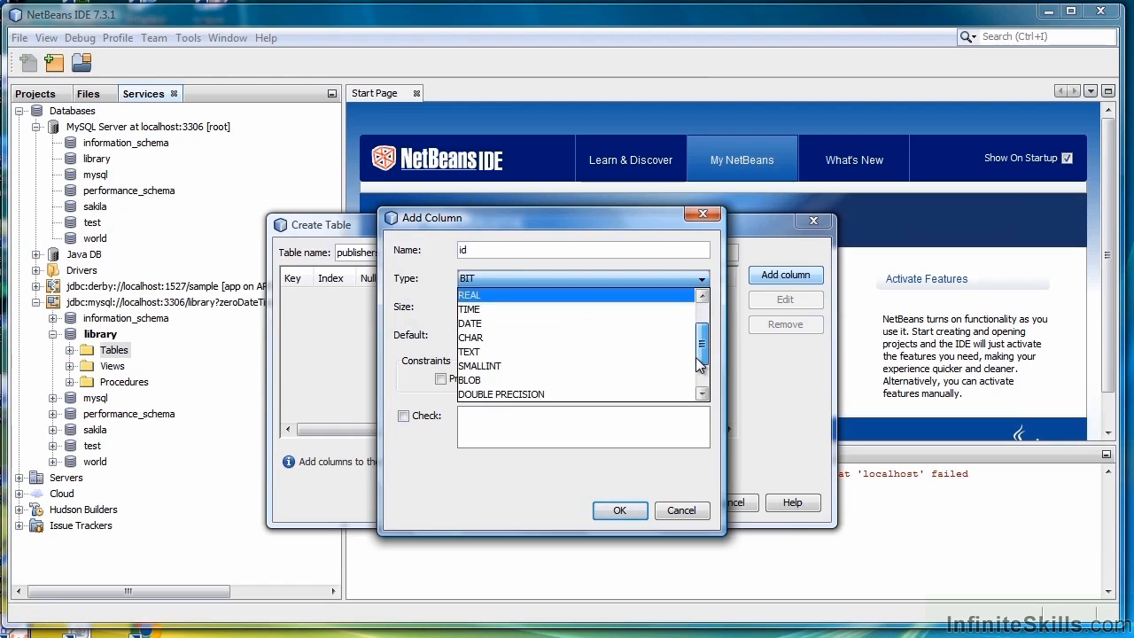
scroll("down", 3)
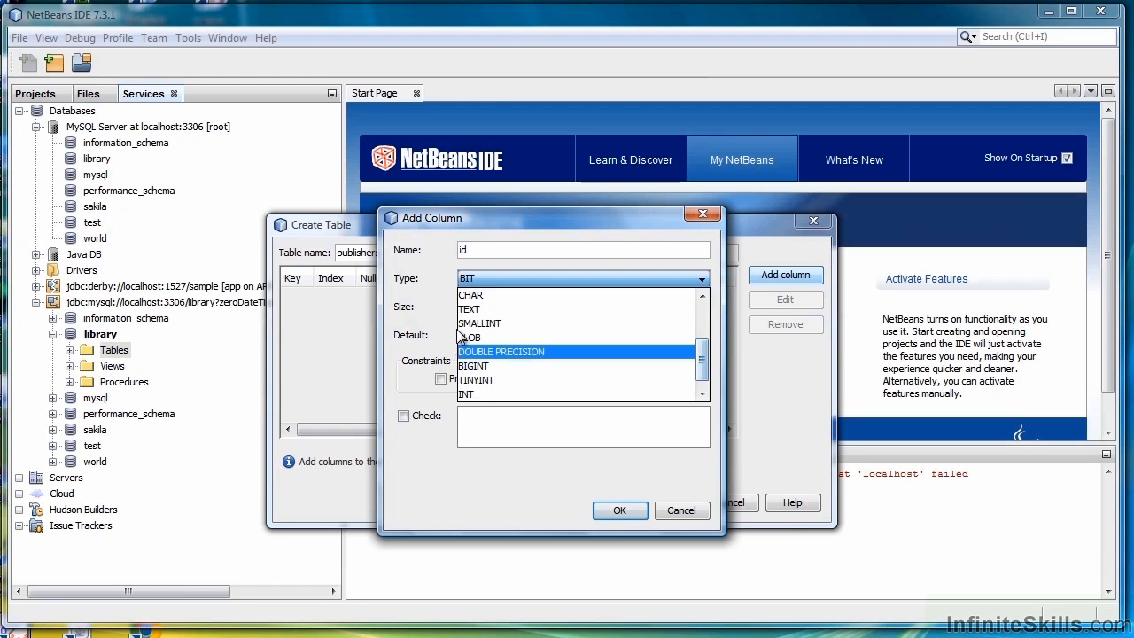
left_click(479, 323)
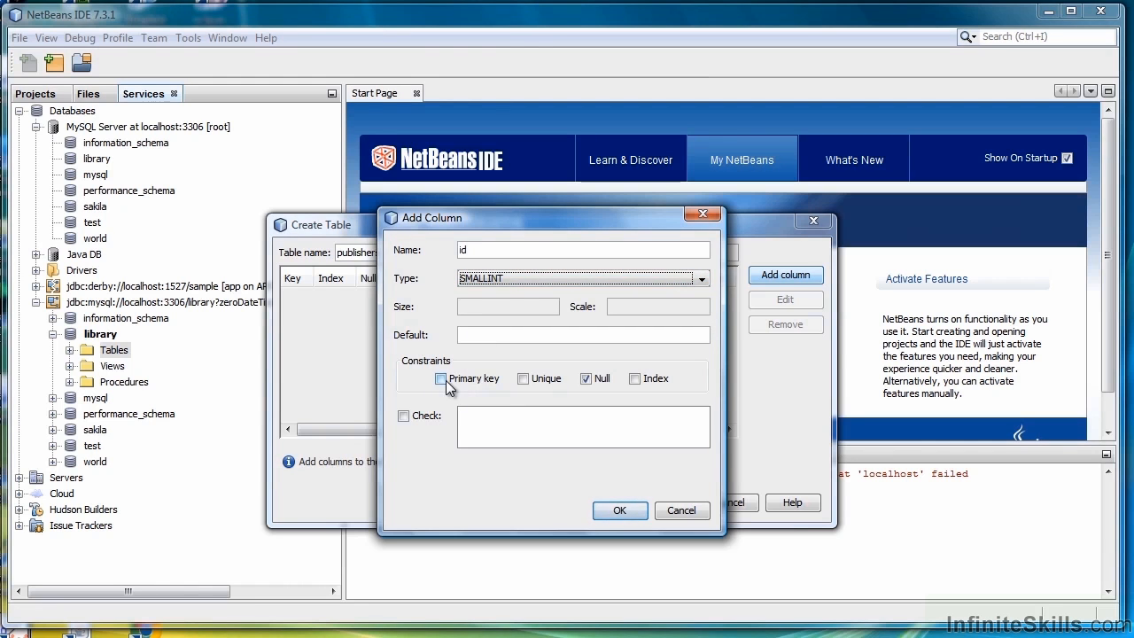
left_click(441, 378)
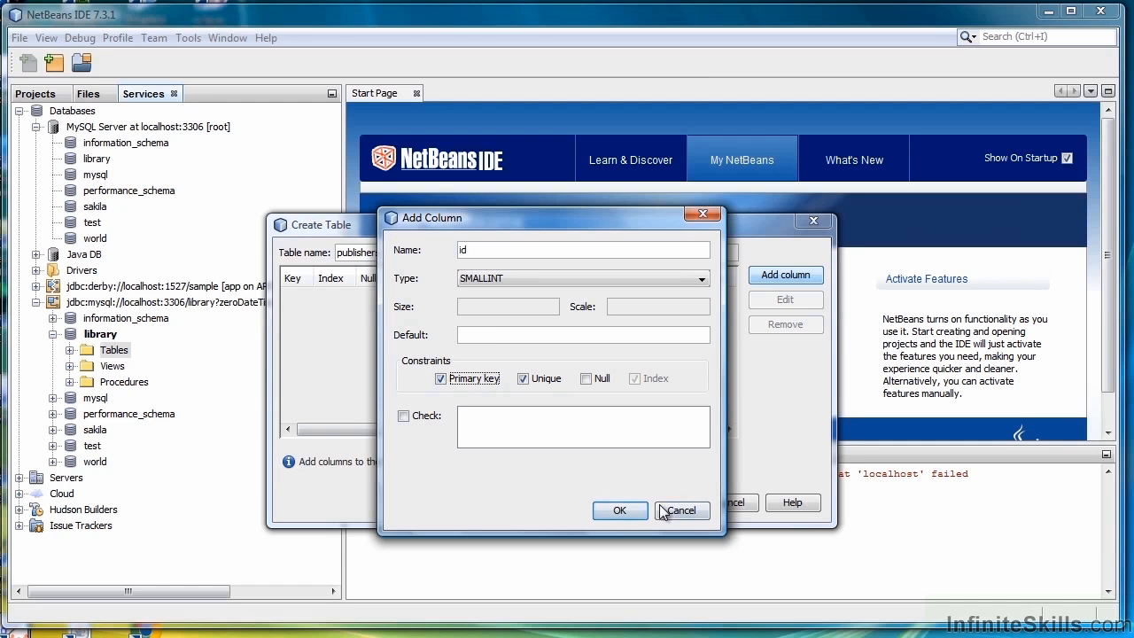
- Confirm the id column and add a name column as VARCHAR(30)
left_click(619, 510)
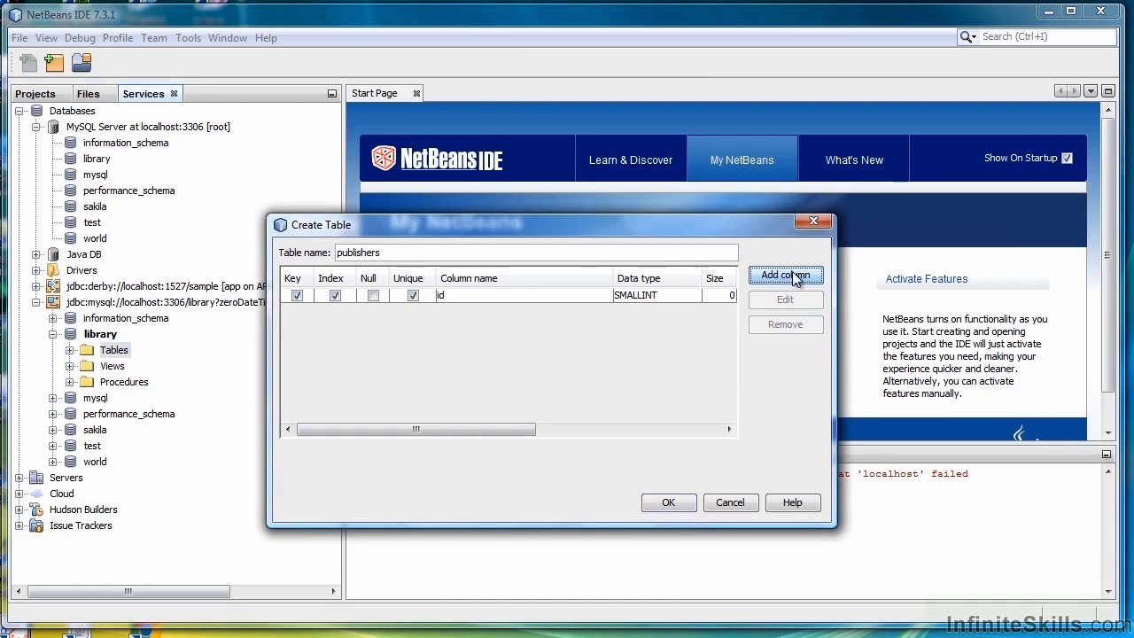
left_click(785, 275)
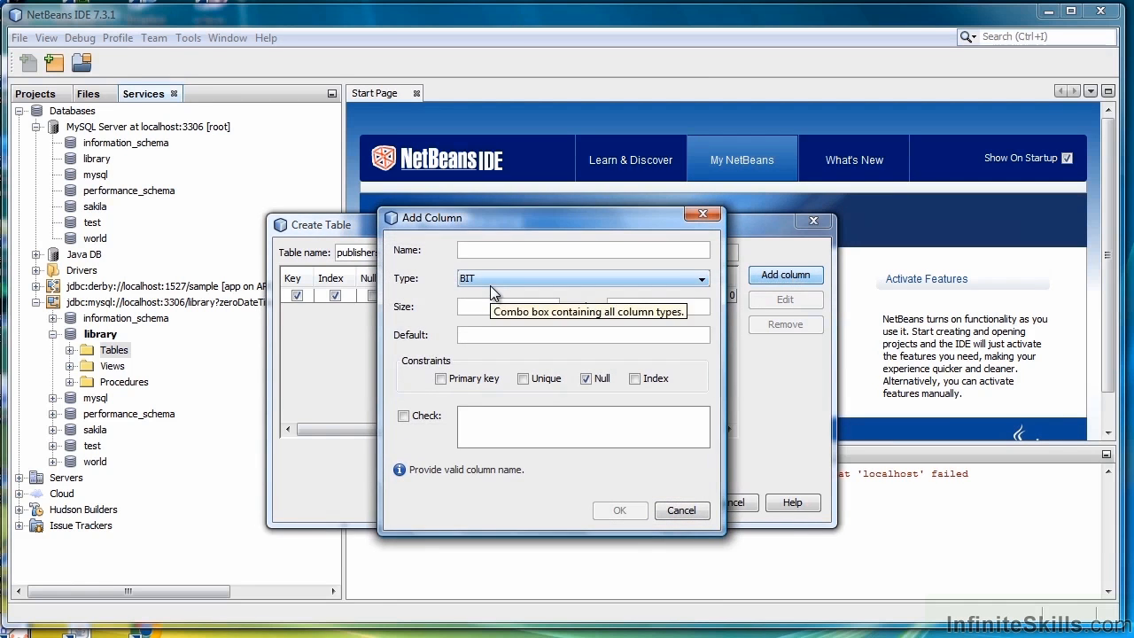
left_click(701, 279)
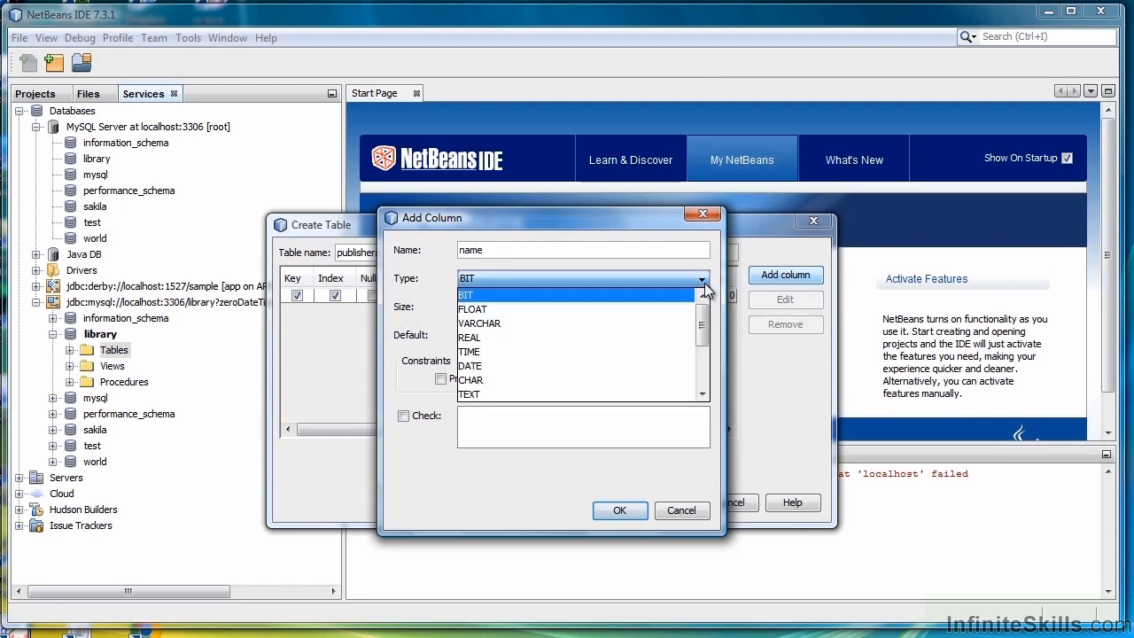
left_click(479, 322)
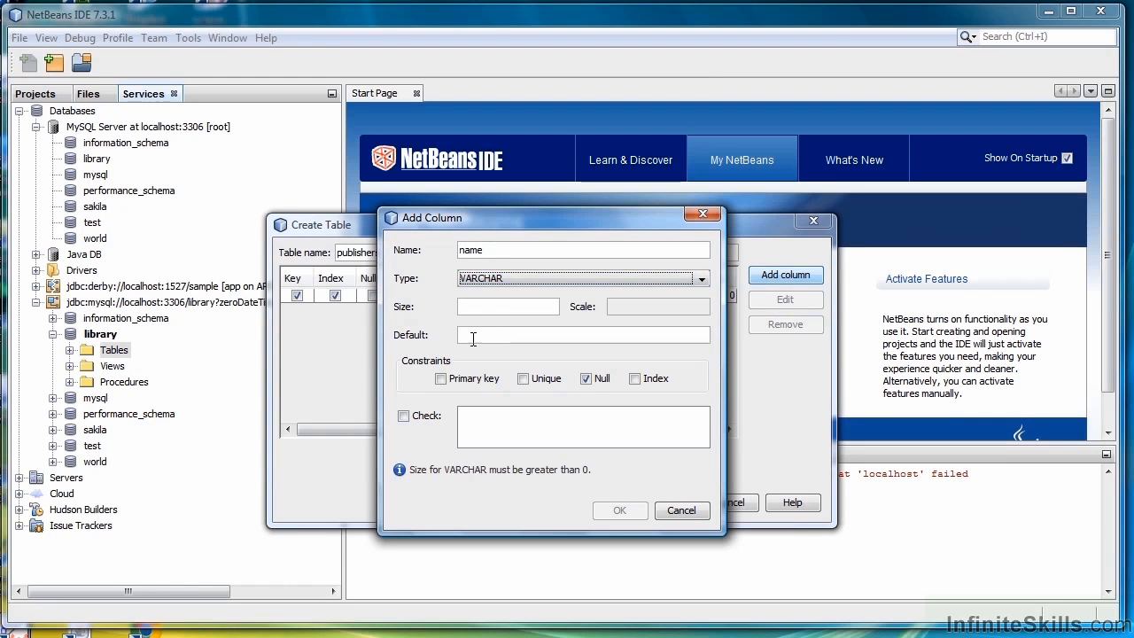
type("30")
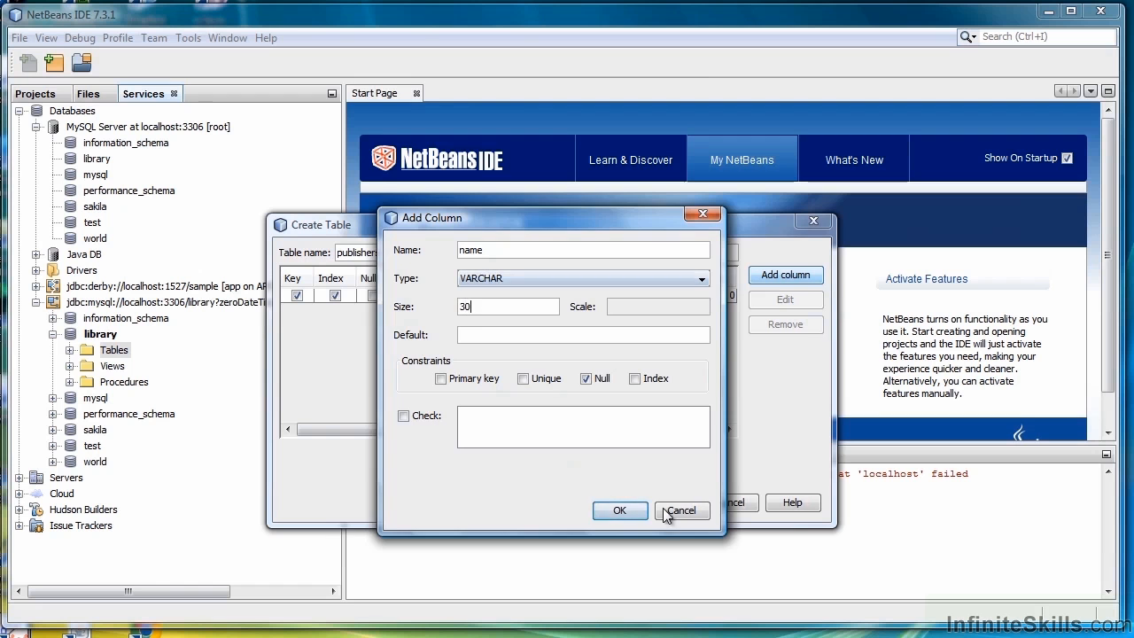
left_click(619, 510)
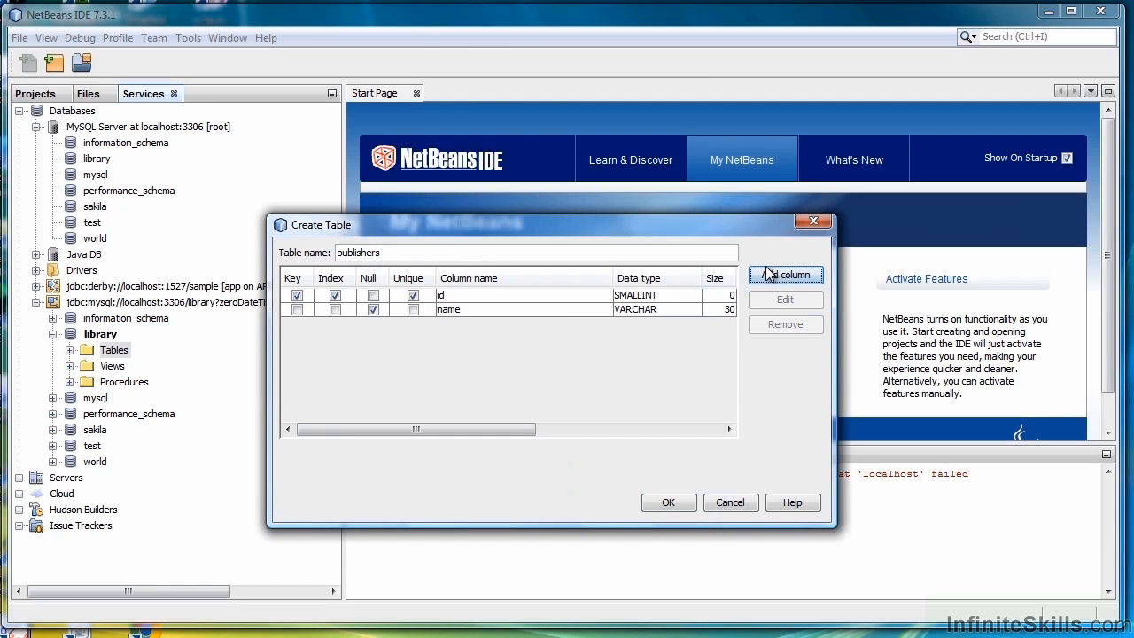
- Add a VARCHAR city column, create the publishers table and expand Tables
left_click(785, 275)
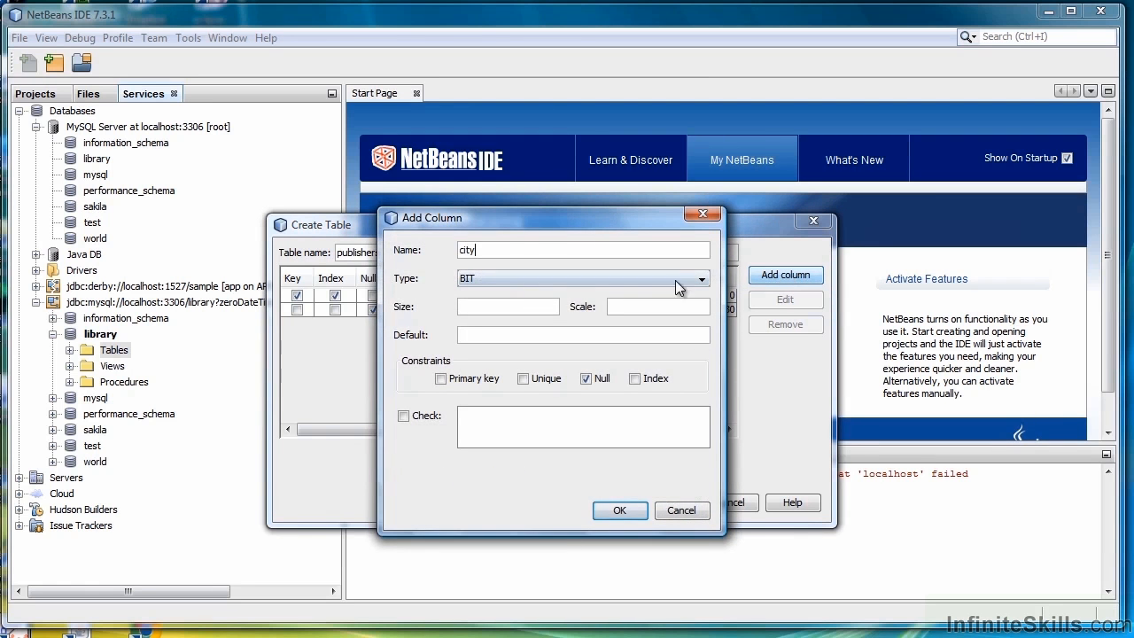
left_click(700, 279)
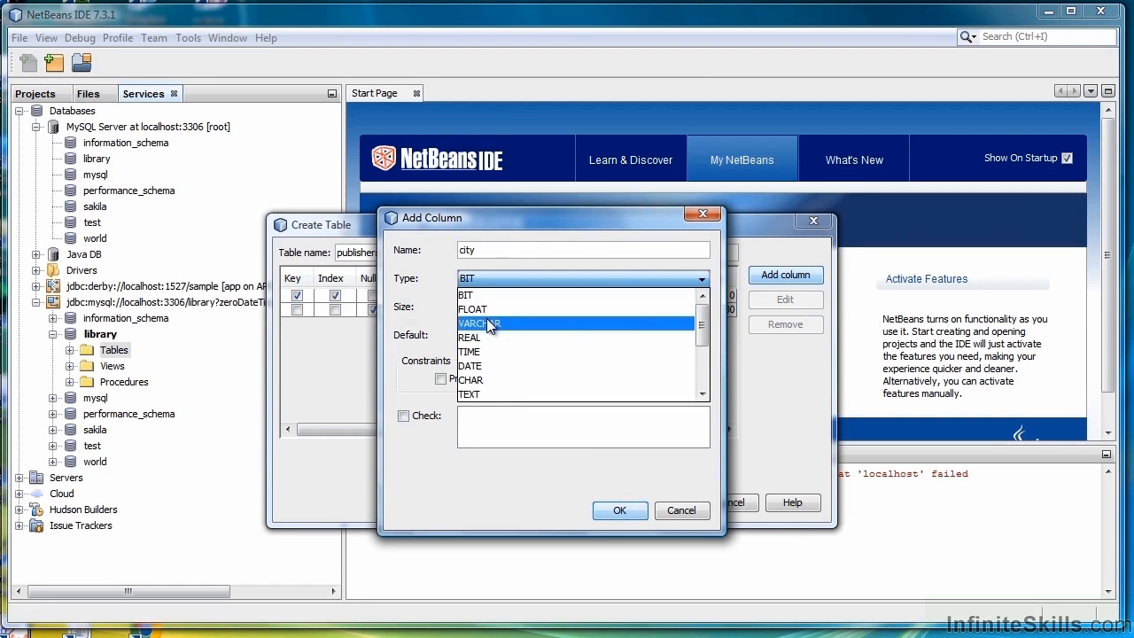
left_click(478, 322)
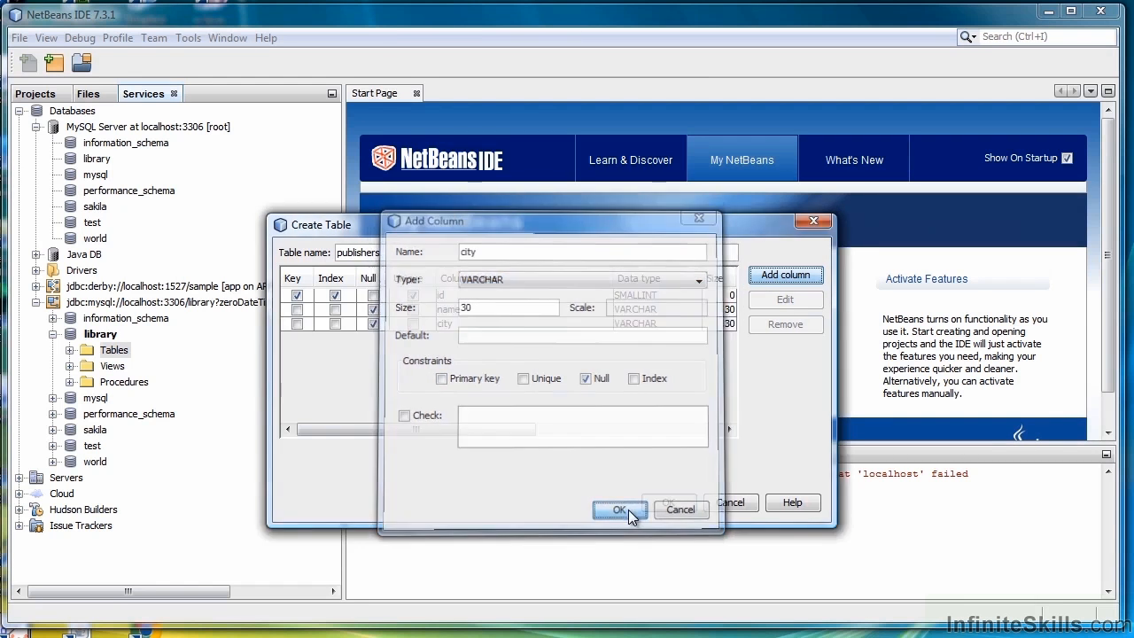
left_click(619, 510)
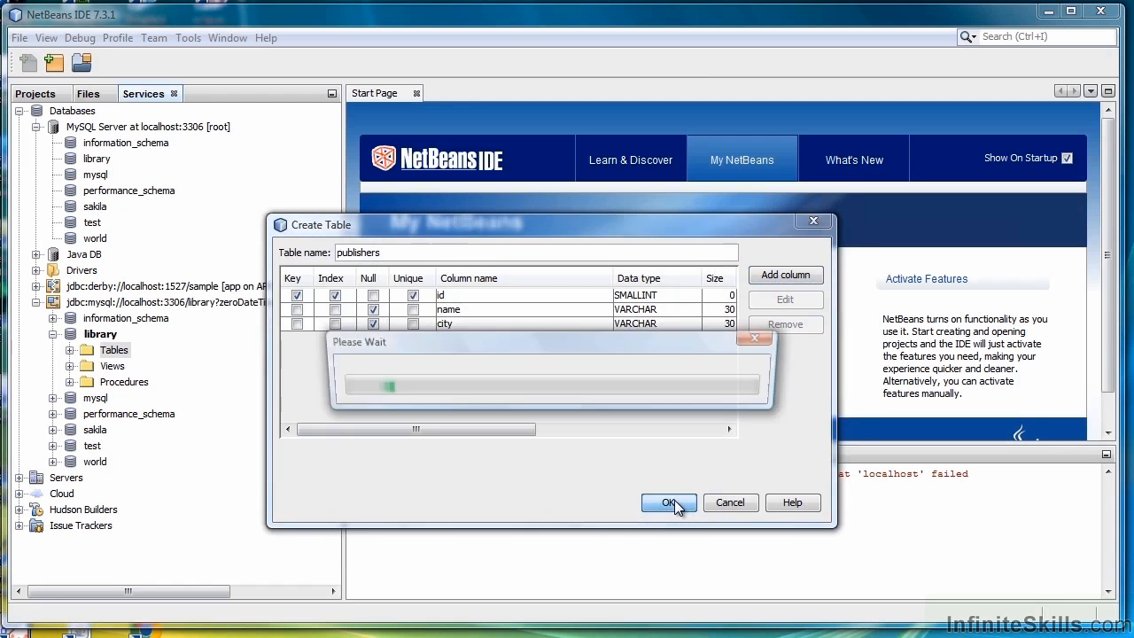
left_click(669, 503)
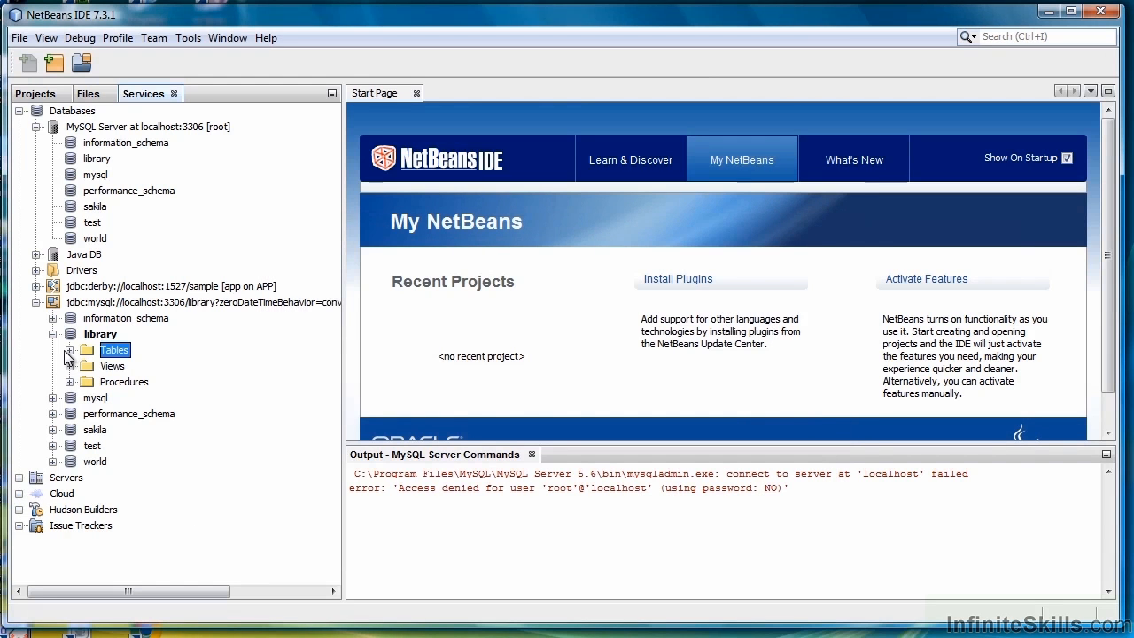
left_click(70, 350)
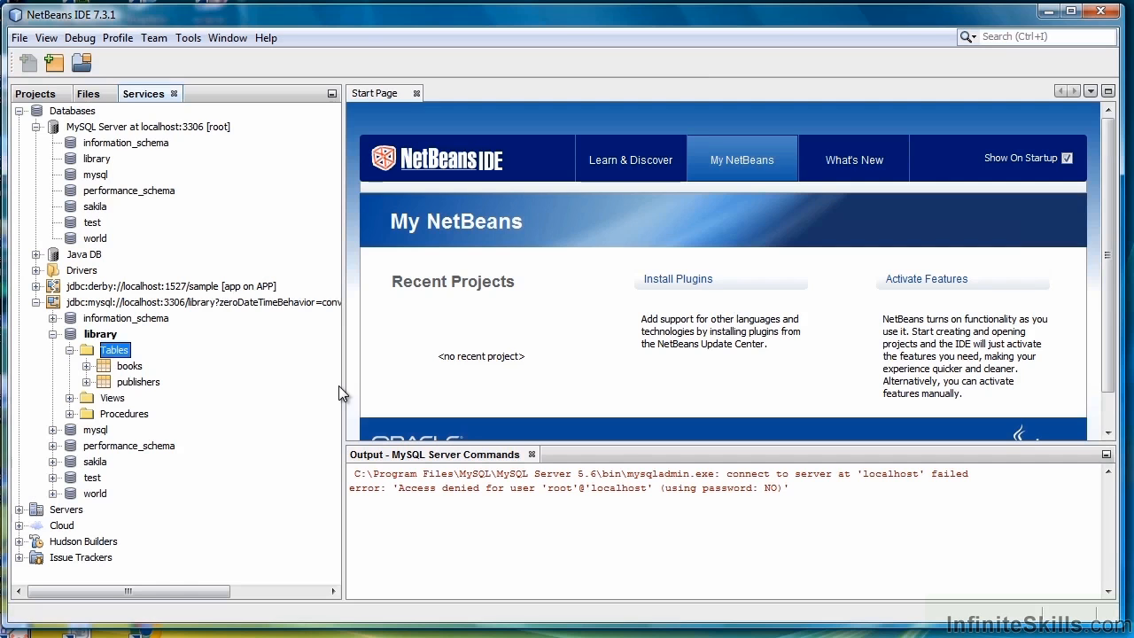